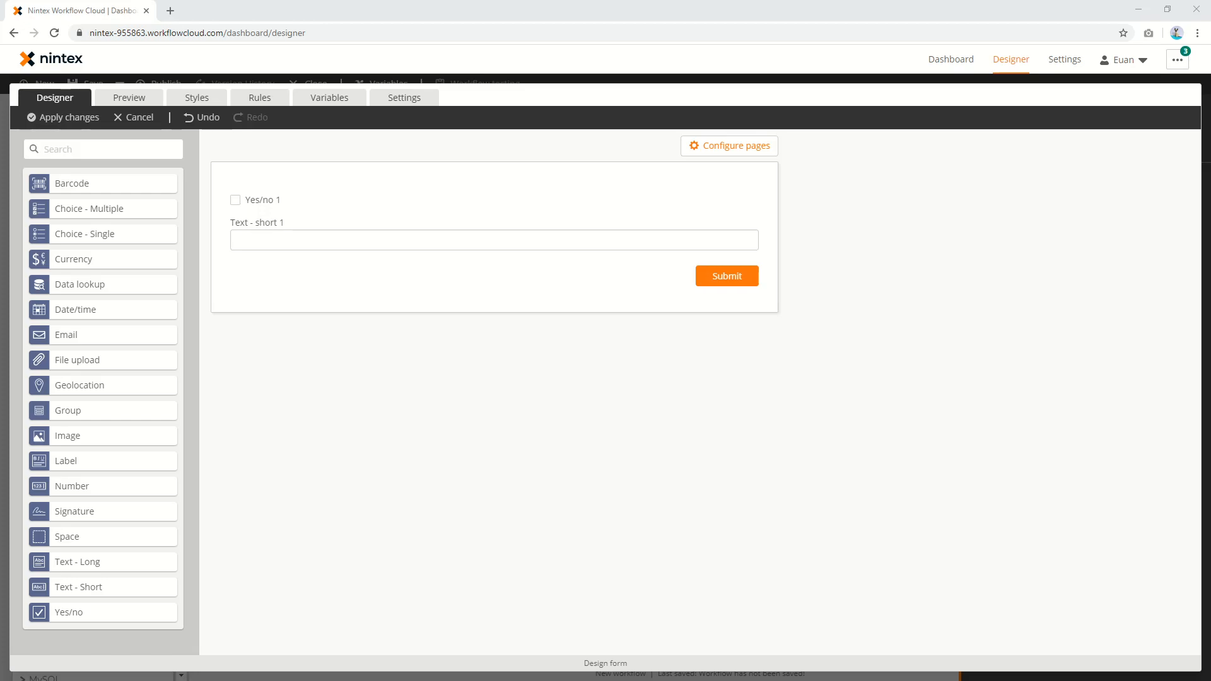
Step: Give Text - short 1 Length input validation with a maximum of 4 characters
{"action": "left_click", "coordinate": [493, 239]}
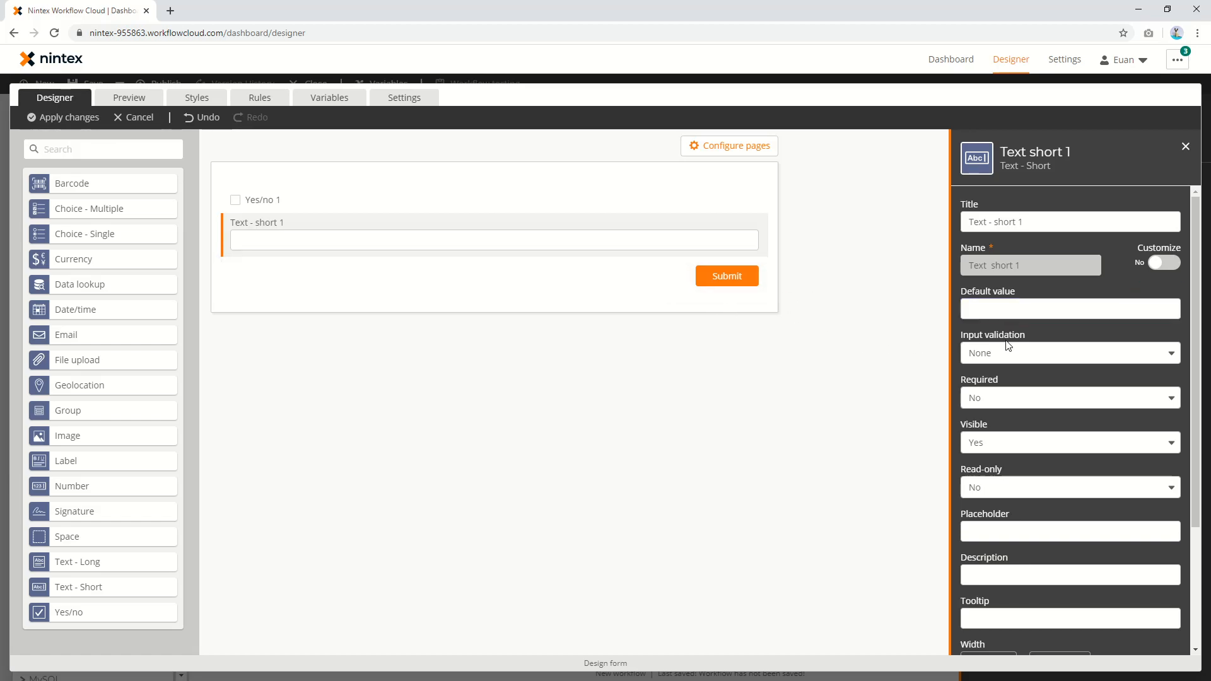
{"action": "mouse_move", "coordinate": [577, 223]}
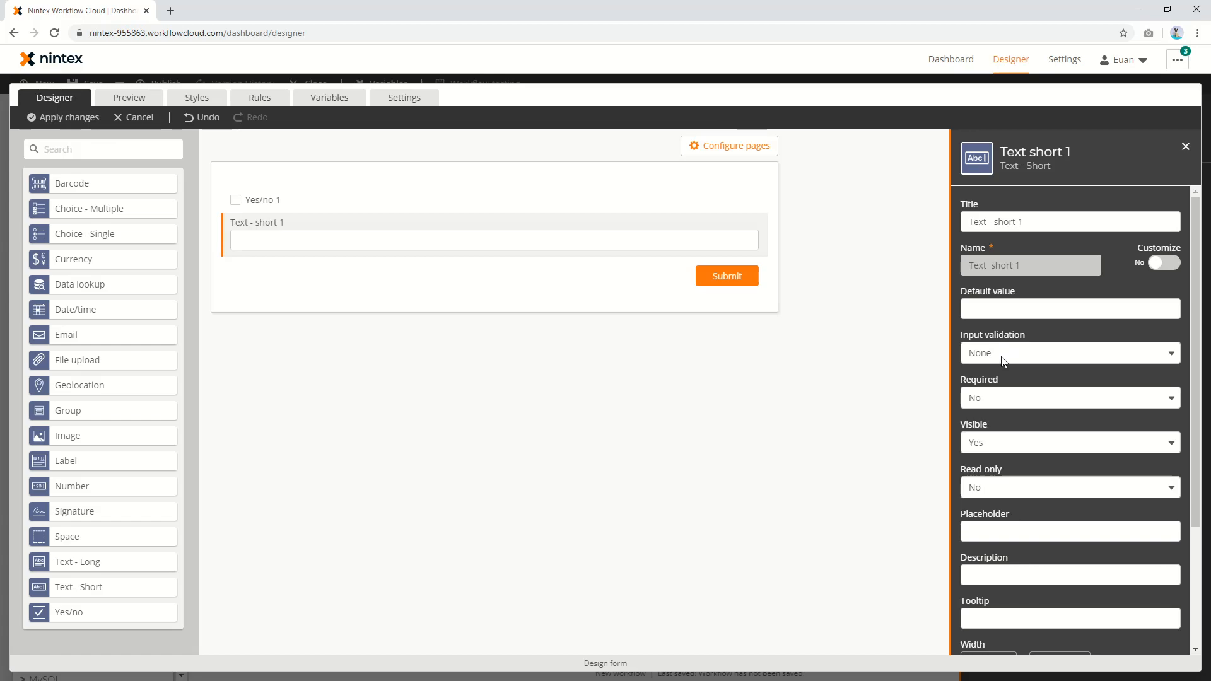
{"action": "left_click", "coordinate": [1069, 352]}
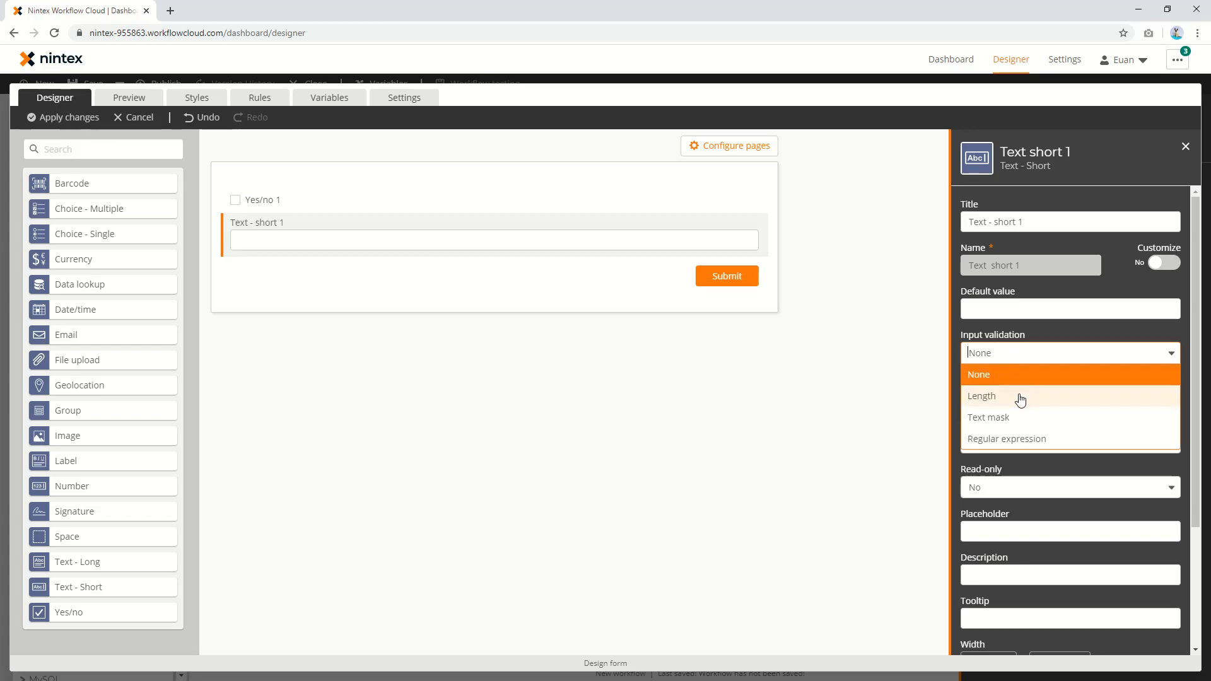
{"action": "mouse_move", "coordinate": [1039, 441]}
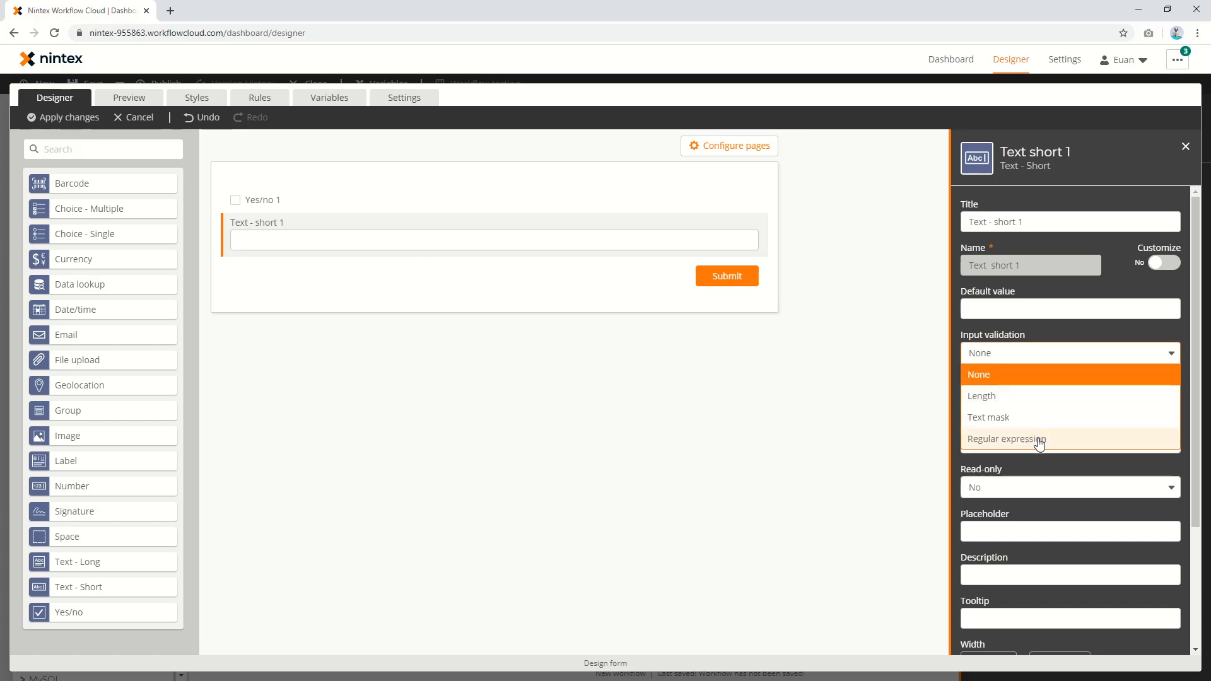
{"action": "mouse_move", "coordinate": [1014, 395]}
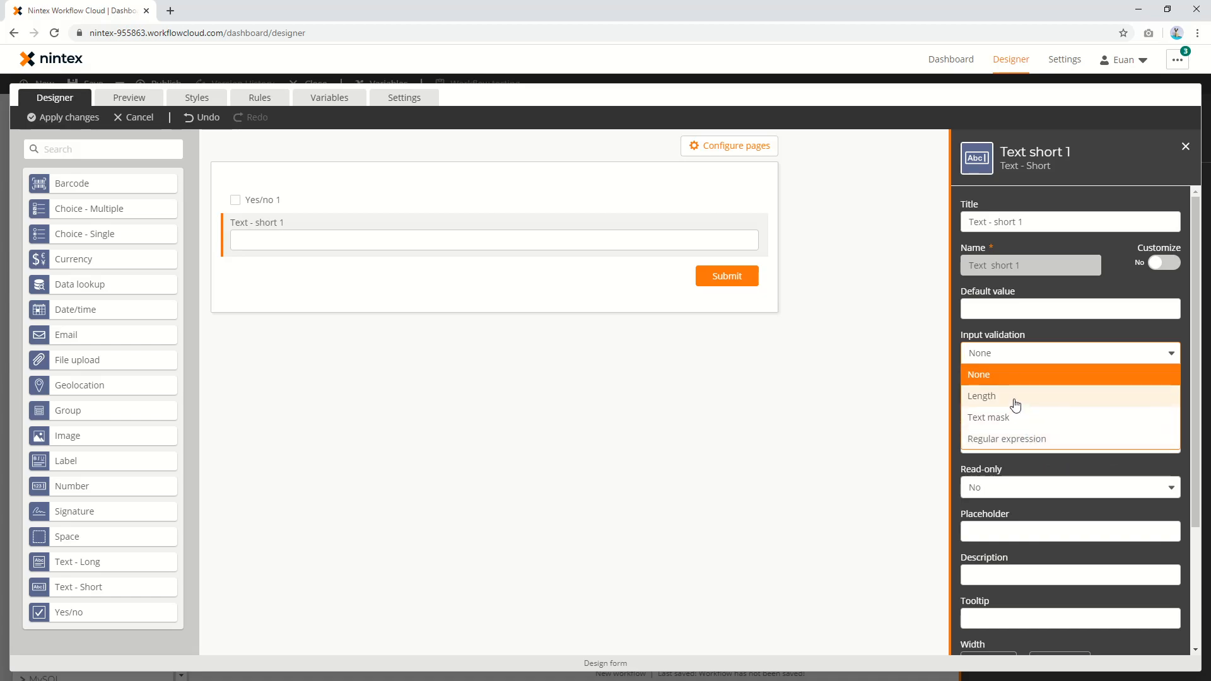
{"action": "left_click", "coordinate": [981, 395]}
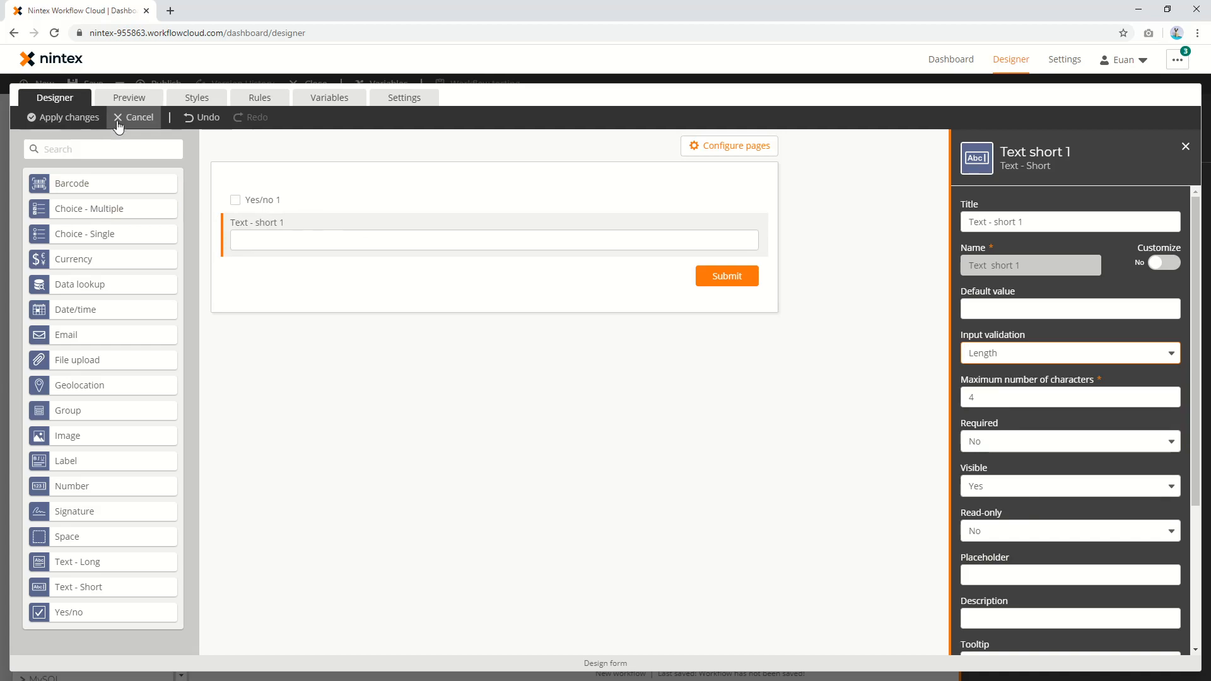
{"action": "left_click", "coordinate": [129, 97]}
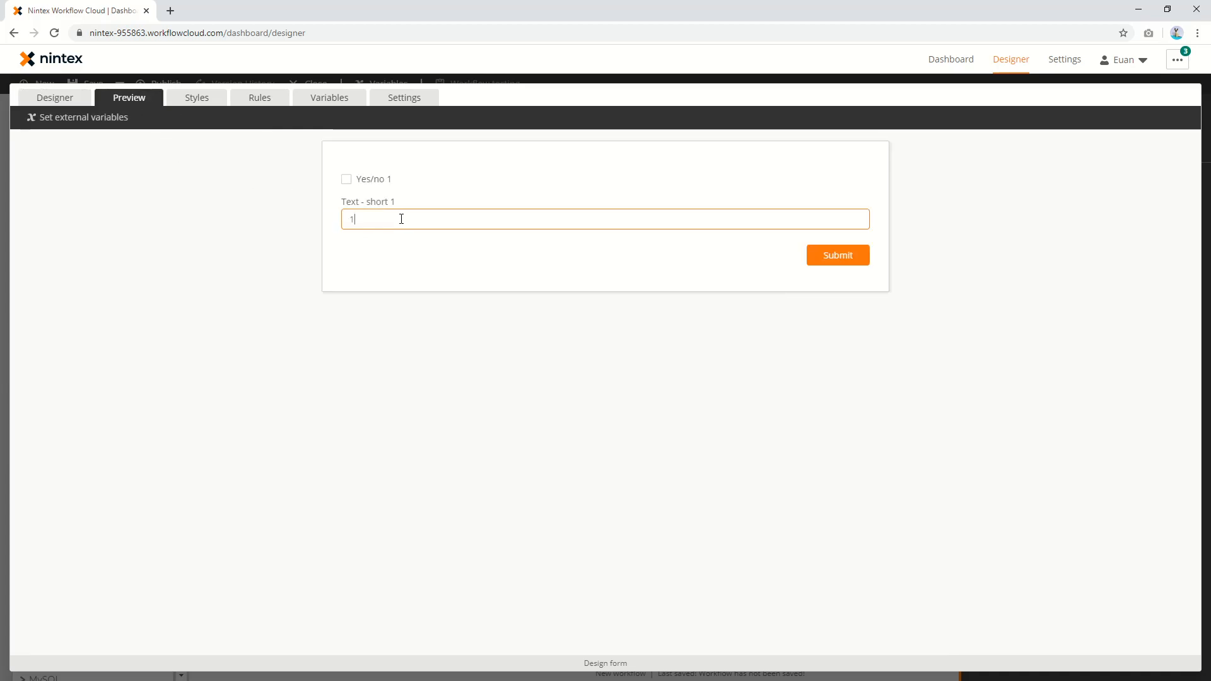
{"action": "type", "text": "234"}
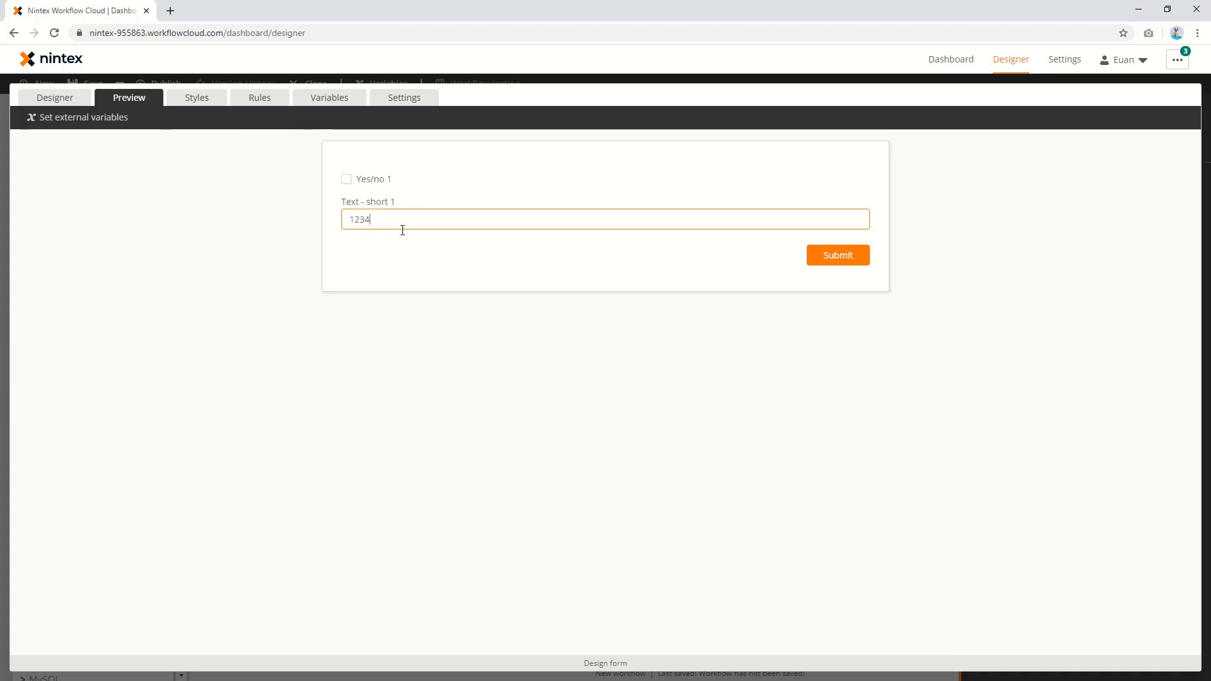
{"action": "mouse_move", "coordinate": [382, 279]}
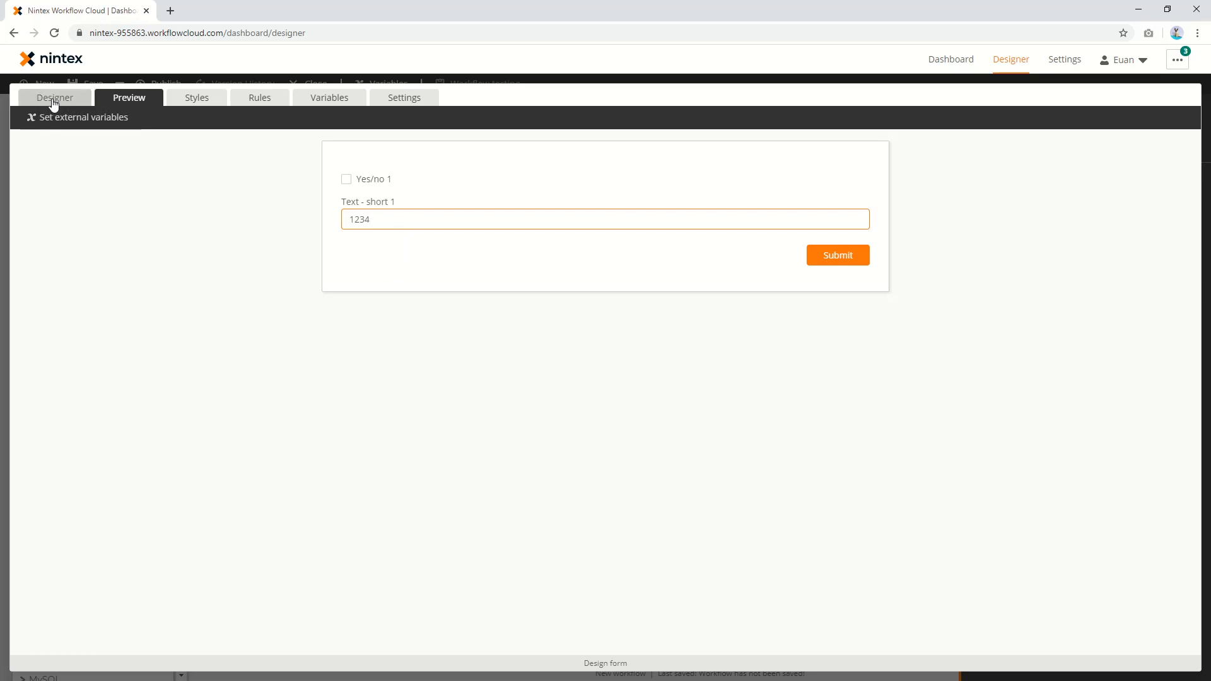
{"action": "left_click", "coordinate": [55, 98]}
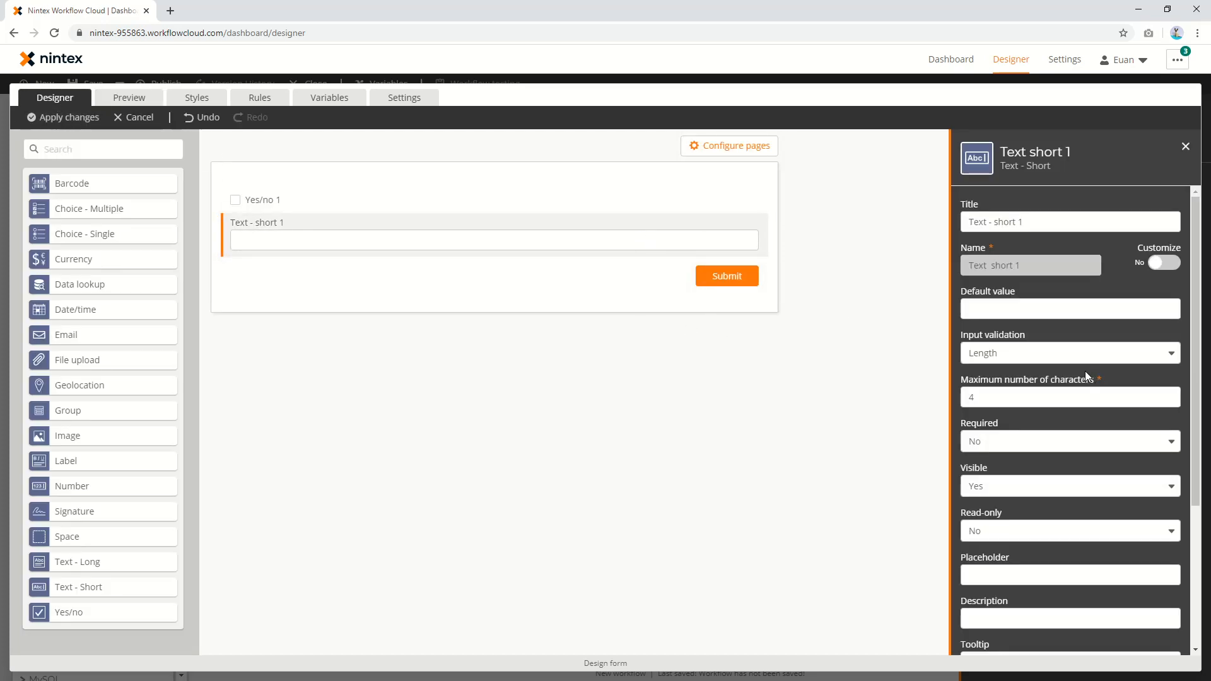
{"action": "left_click", "coordinate": [1069, 353]}
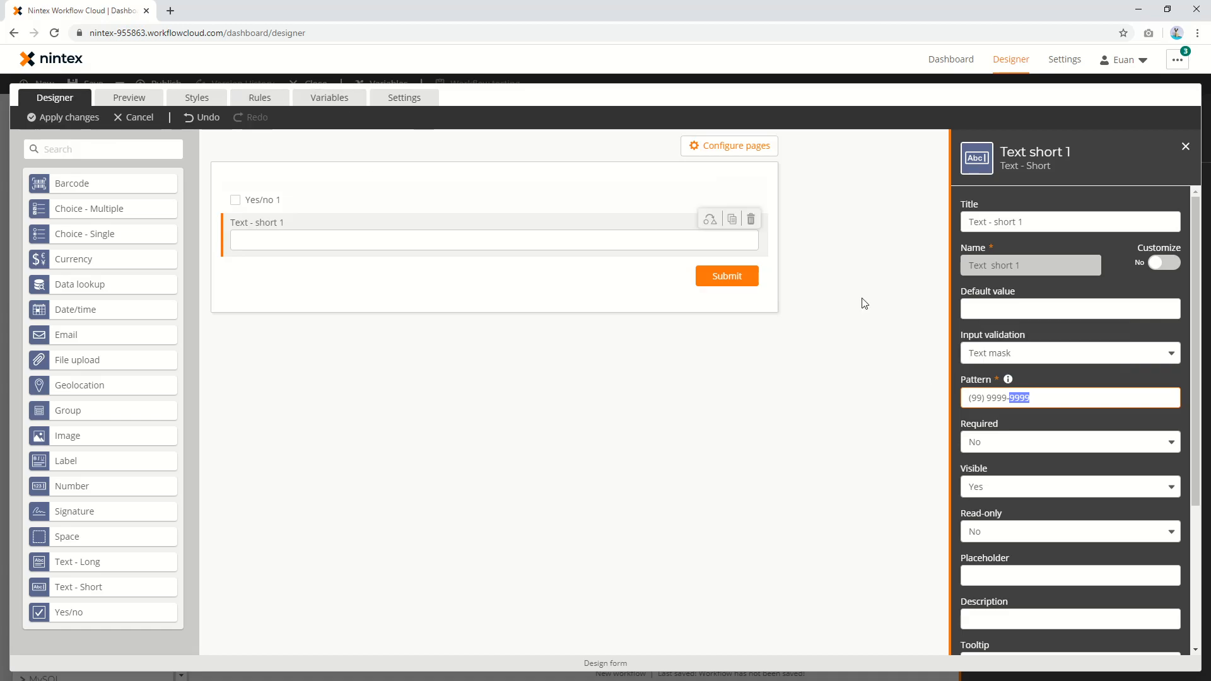
{"action": "left_click", "coordinate": [129, 97]}
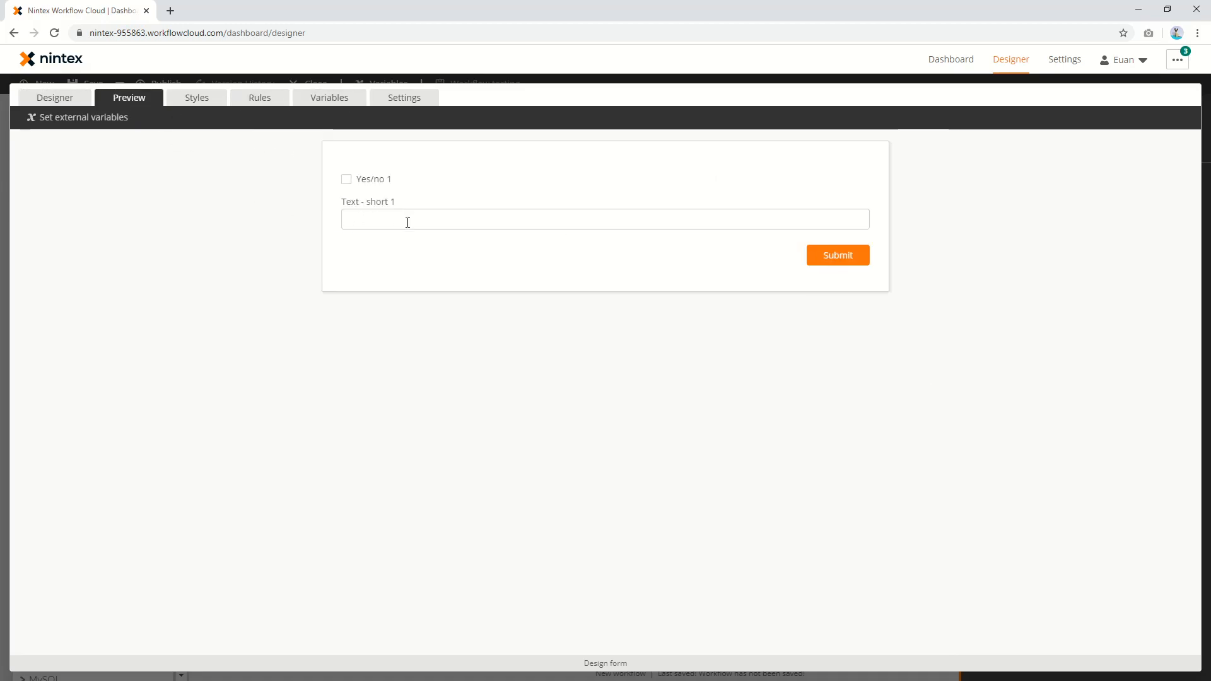
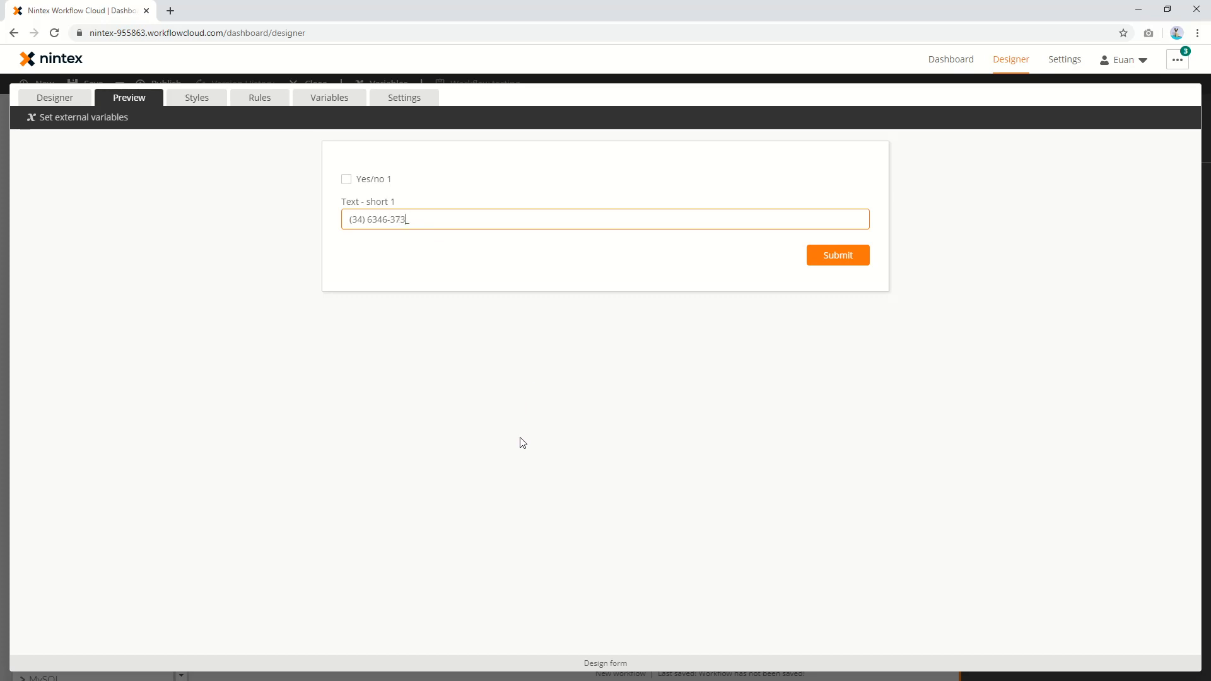
{"action": "left_click", "coordinate": [837, 256]}
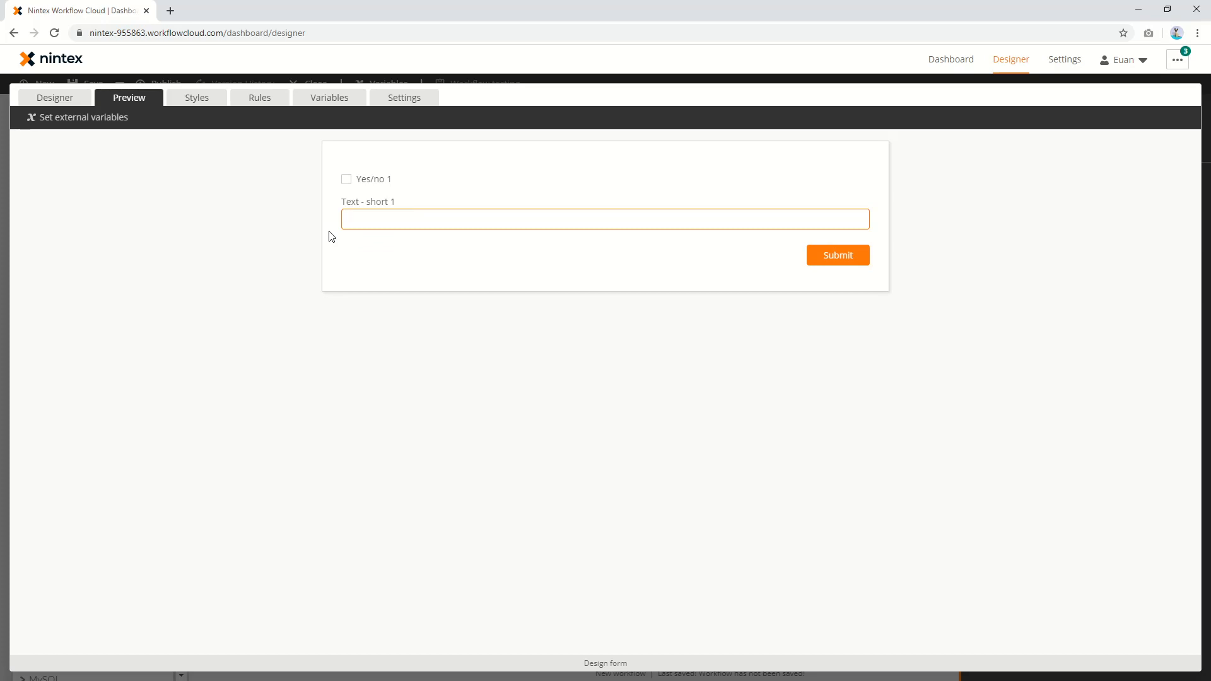
{"action": "left_click", "coordinate": [604, 219]}
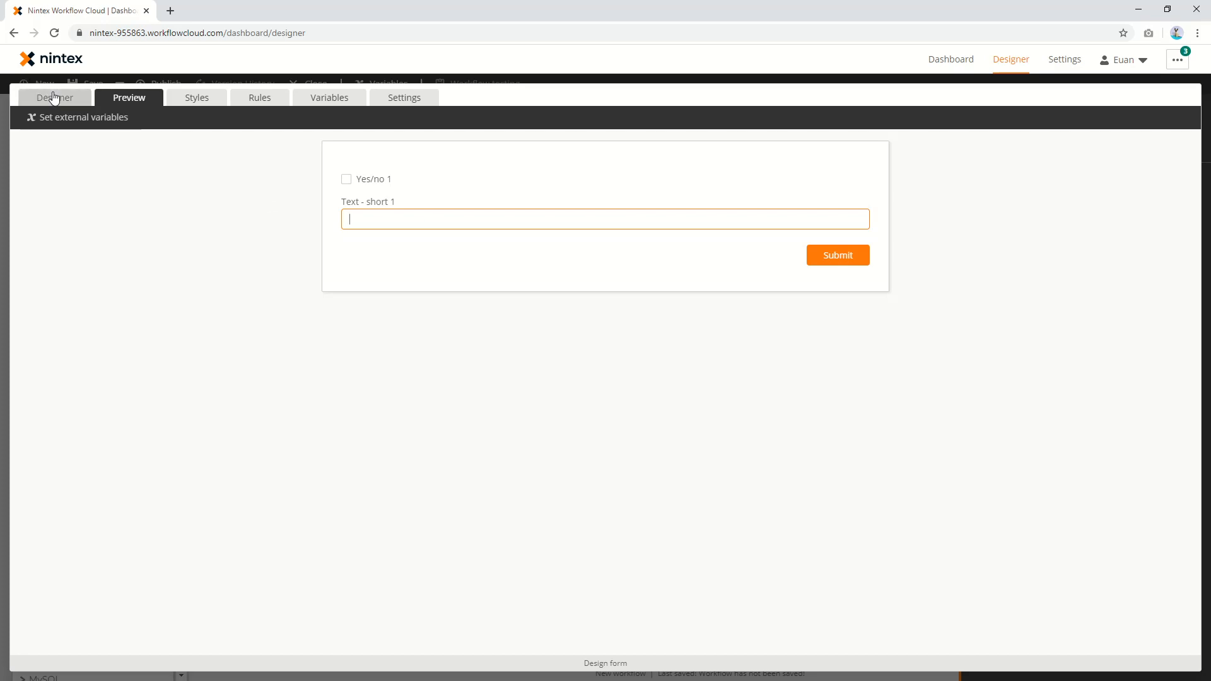
Step: Back in Designer, set Text - short 1 to Regular expression validation with a custom message
{"action": "left_click", "coordinate": [54, 97]}
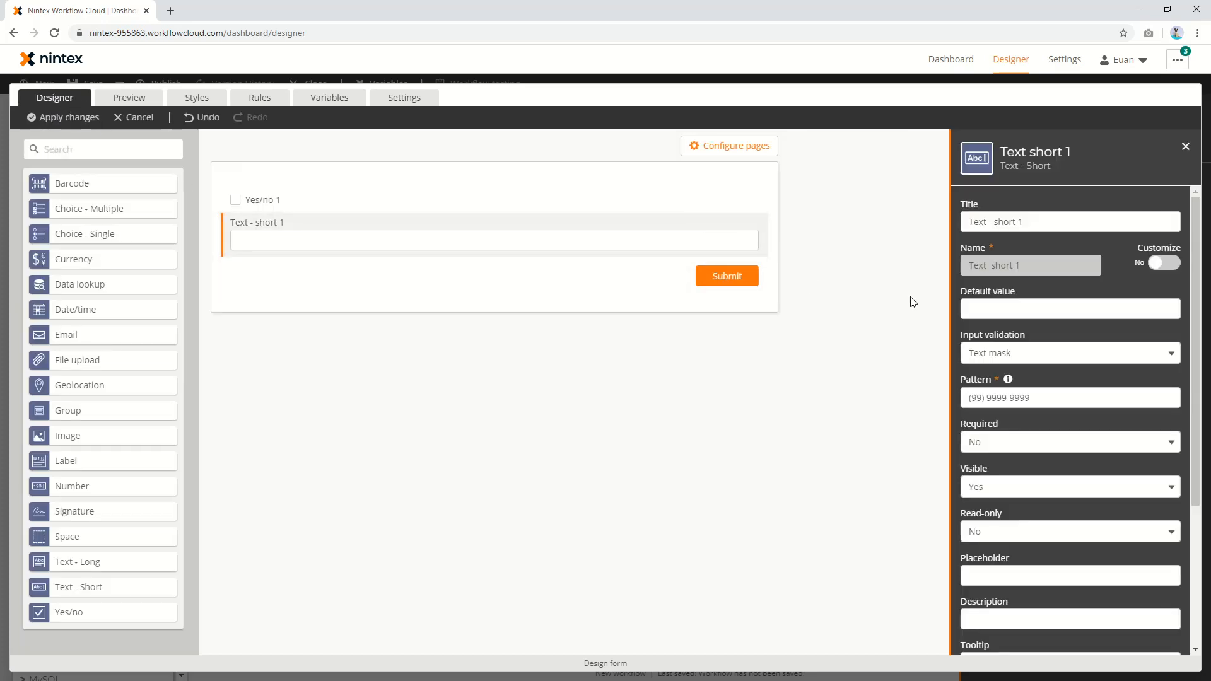
{"action": "left_click", "coordinate": [1068, 353]}
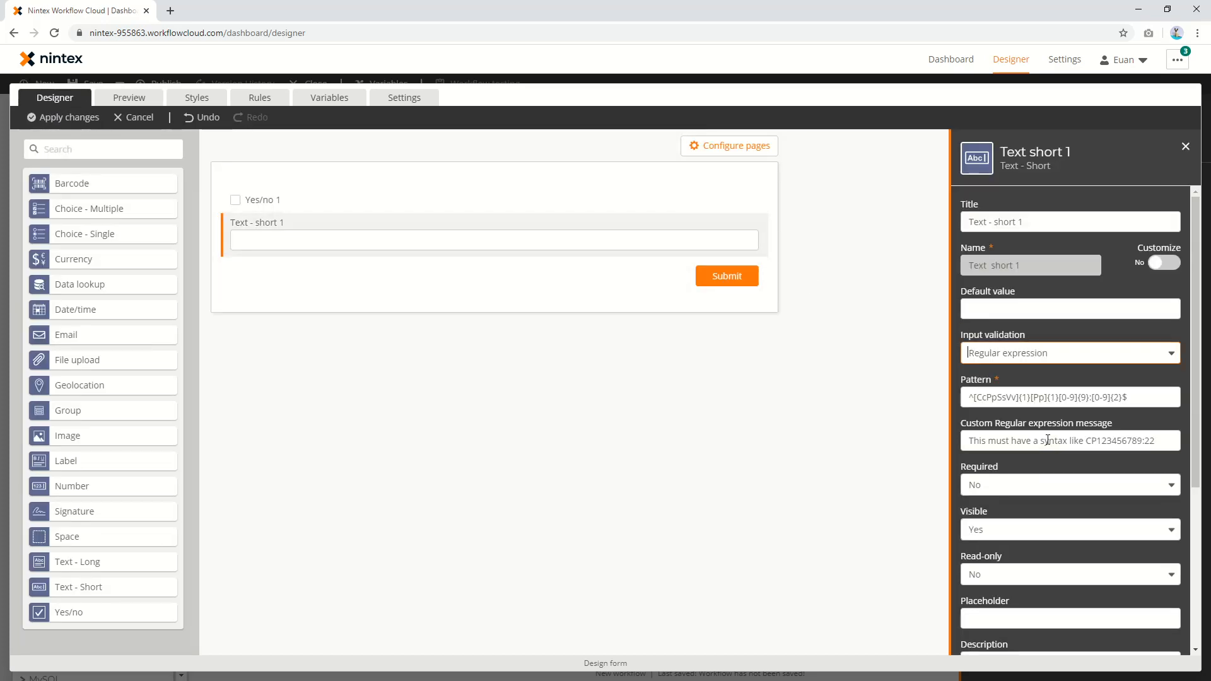
{"action": "triple_click", "coordinate": [1070, 397]}
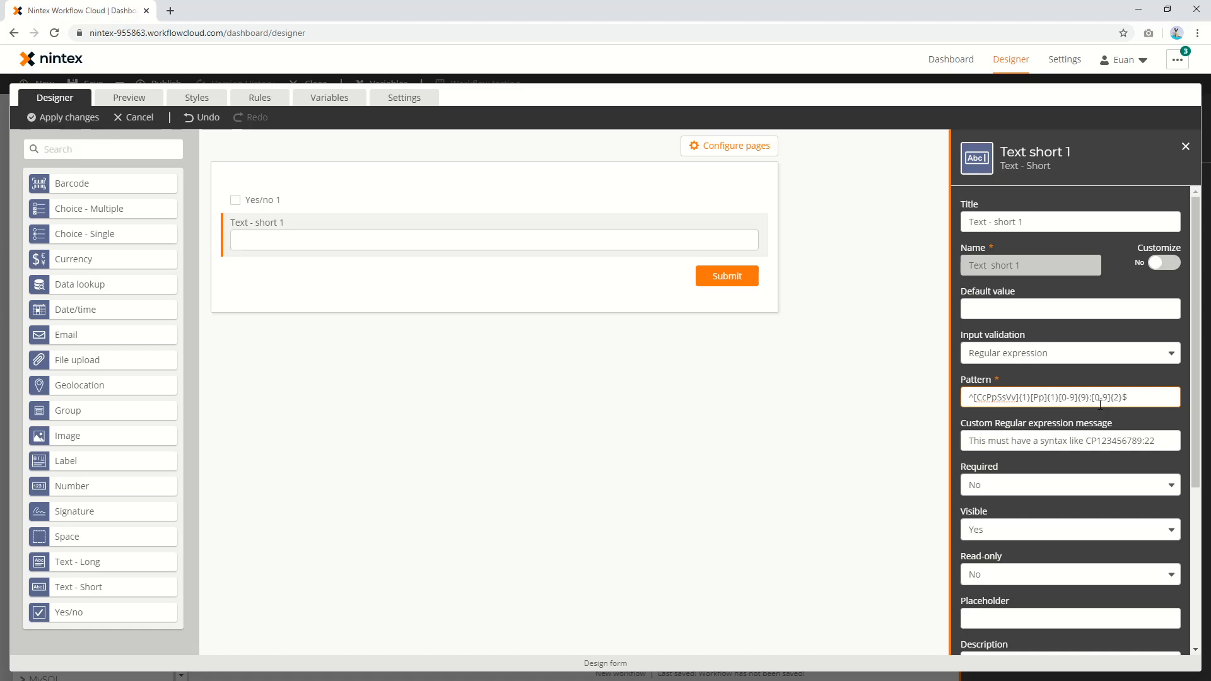
Step: Preview the form and enter an invalid value to trigger the custom syntax message
{"action": "left_click", "coordinate": [129, 98]}
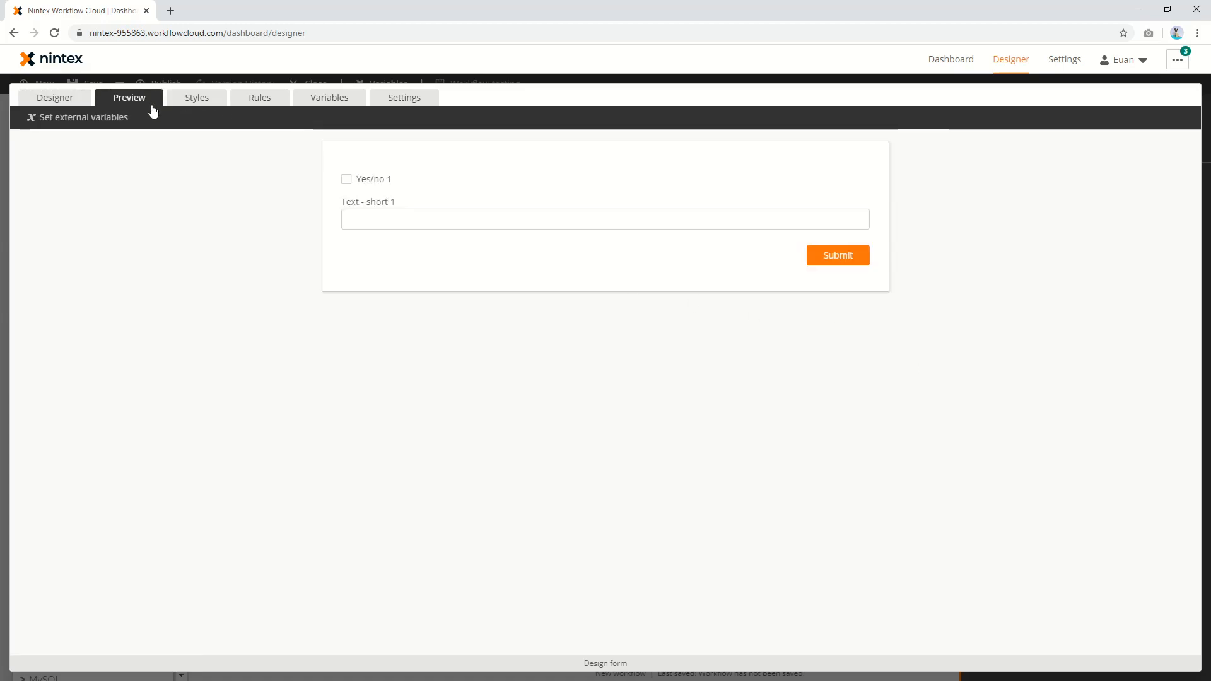
{"action": "left_click", "coordinate": [604, 218]}
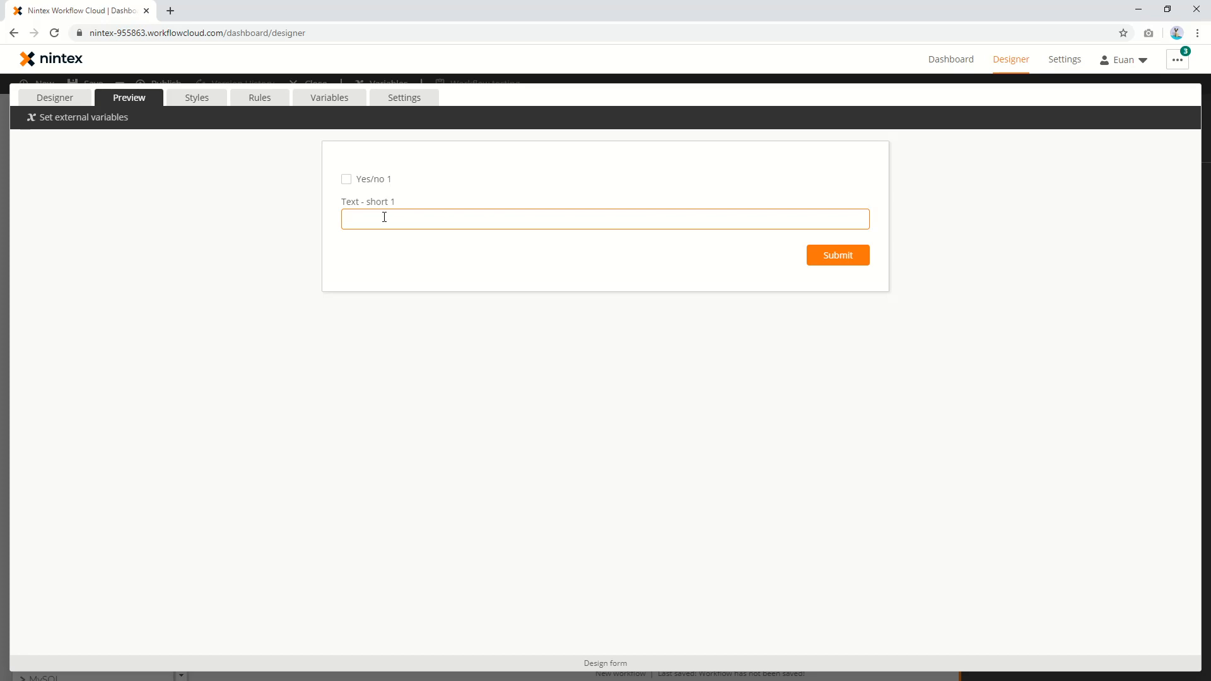
{"action": "type", "text": "CP"}
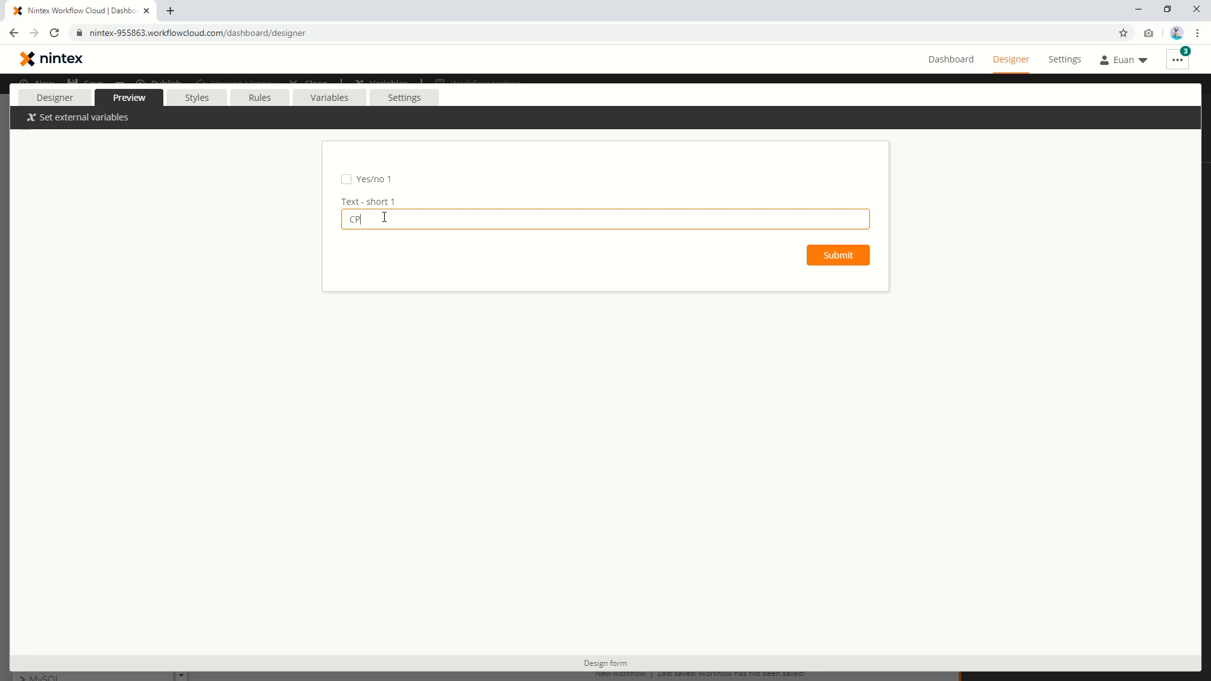
{"action": "type", "text": "1"}
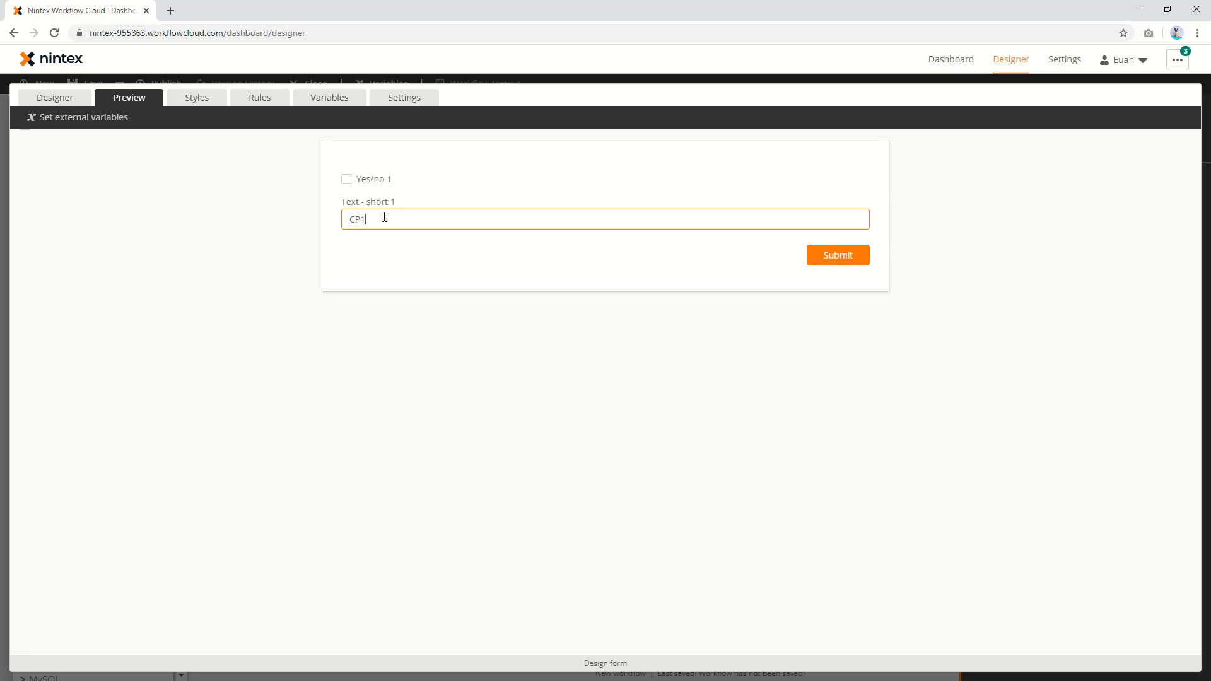
{"action": "type", "text": "23456"}
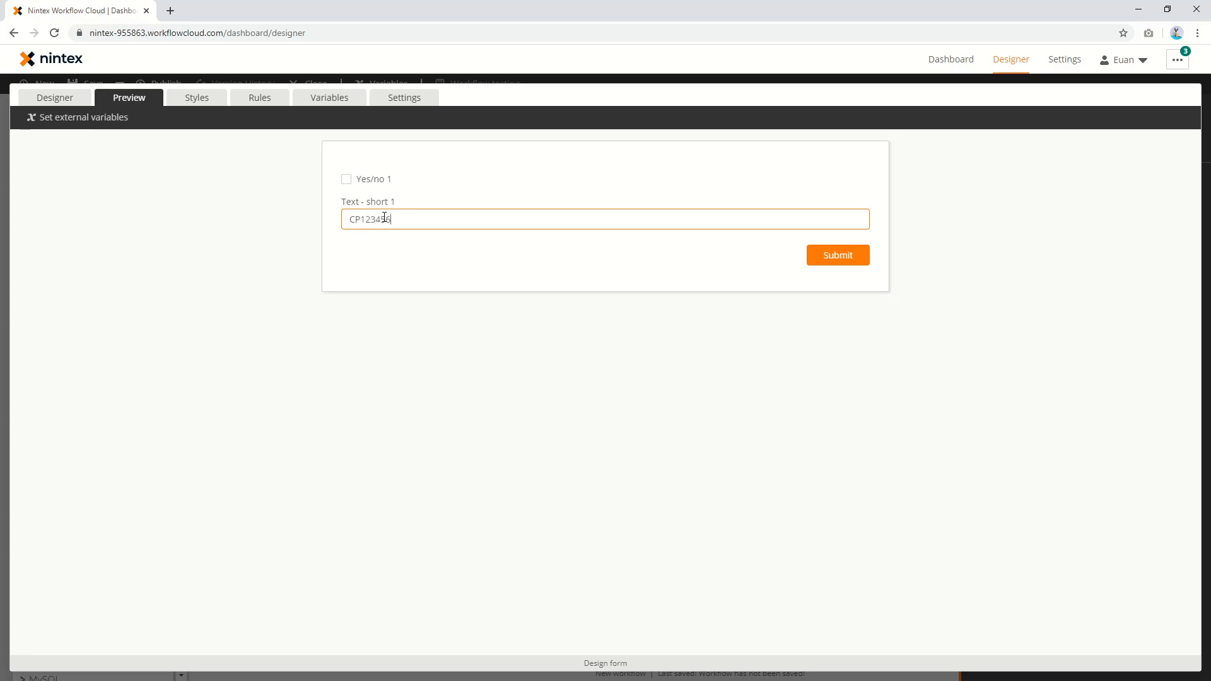
{"action": "type", "text": "6789:12"}
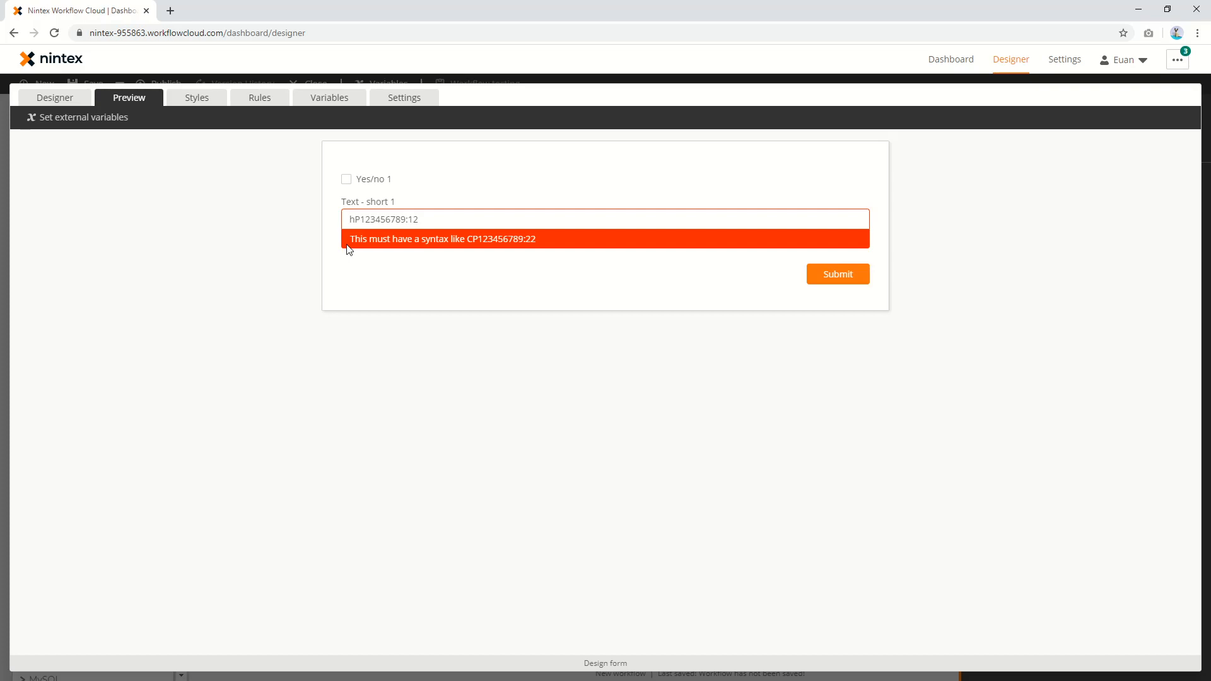
{"action": "mouse_move", "coordinate": [357, 263]}
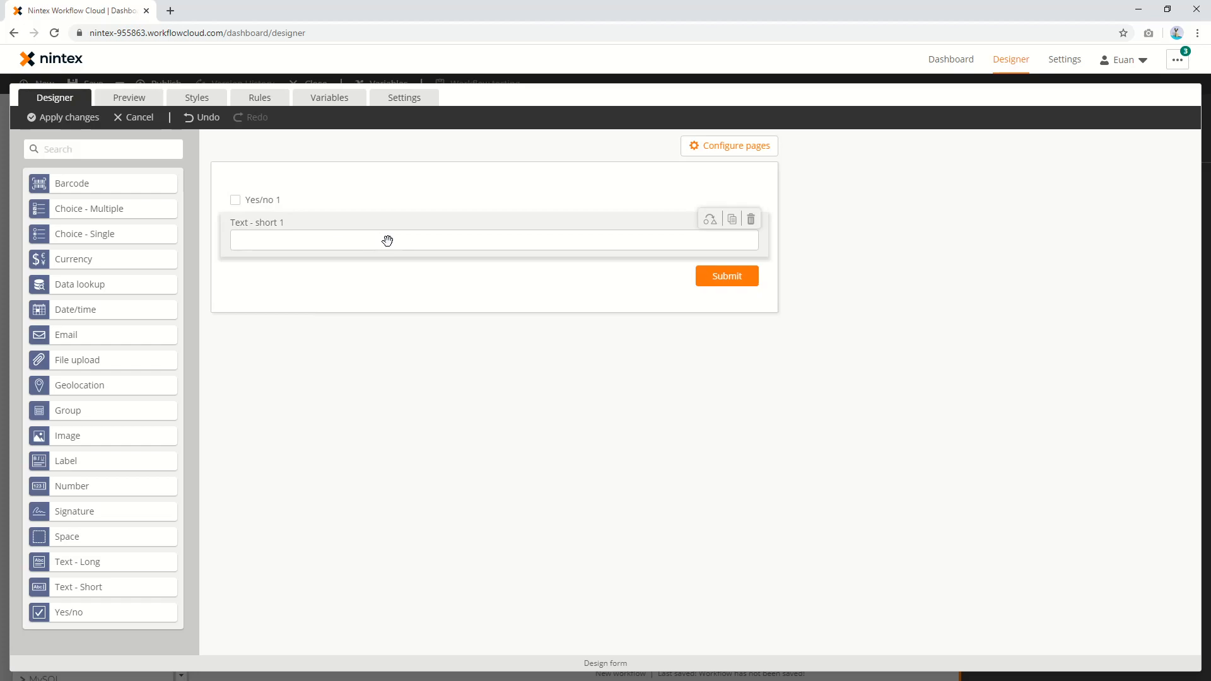
Step: Select Text - short 1 and leave its Required setting at No
{"action": "left_click", "coordinate": [494, 240]}
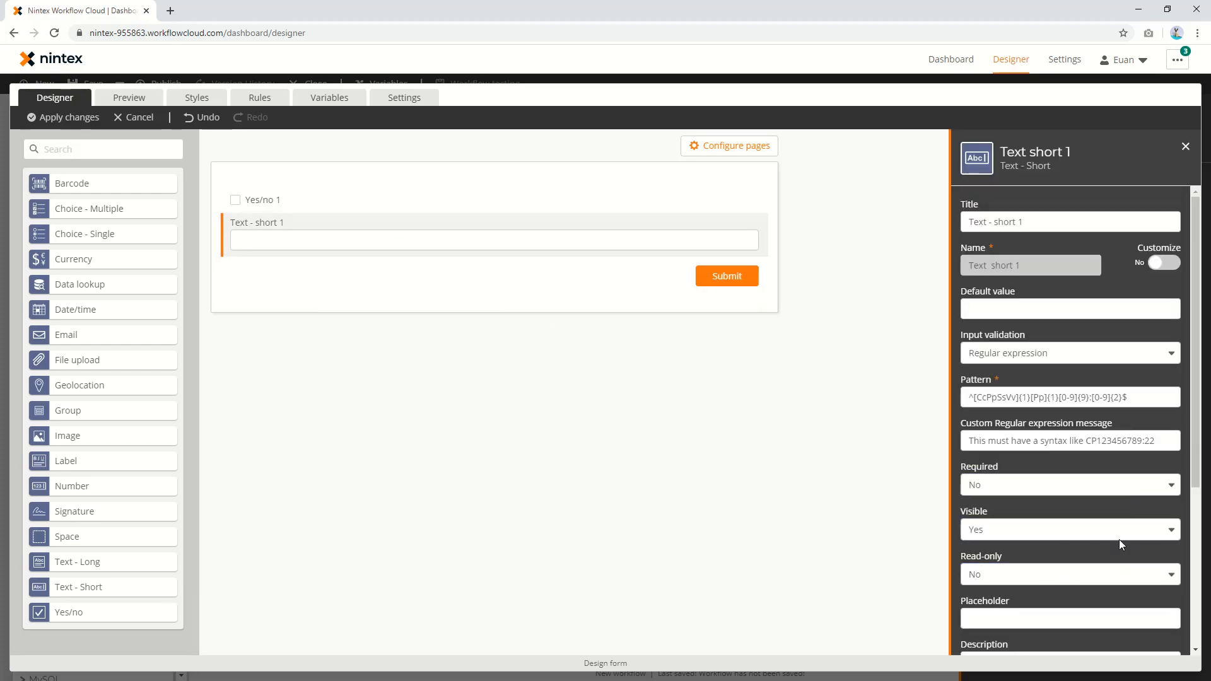
{"action": "left_click", "coordinate": [1068, 484]}
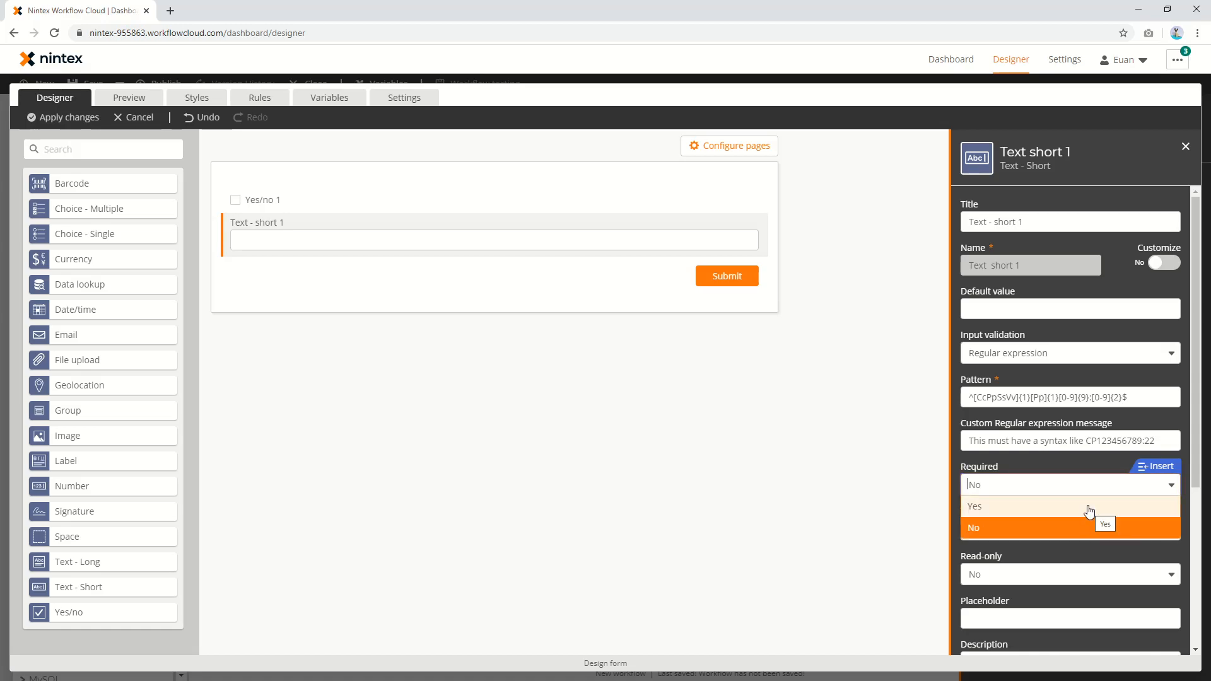
{"action": "mouse_move", "coordinate": [1165, 475]}
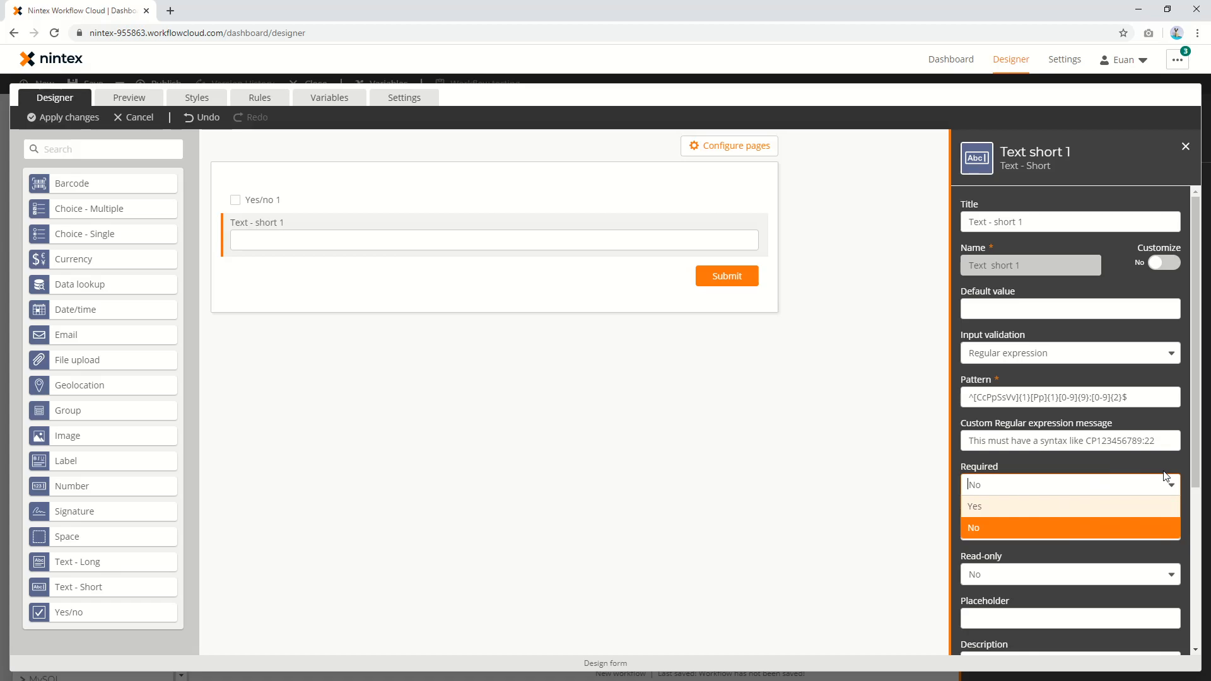
{"action": "mouse_move", "coordinate": [1092, 467]}
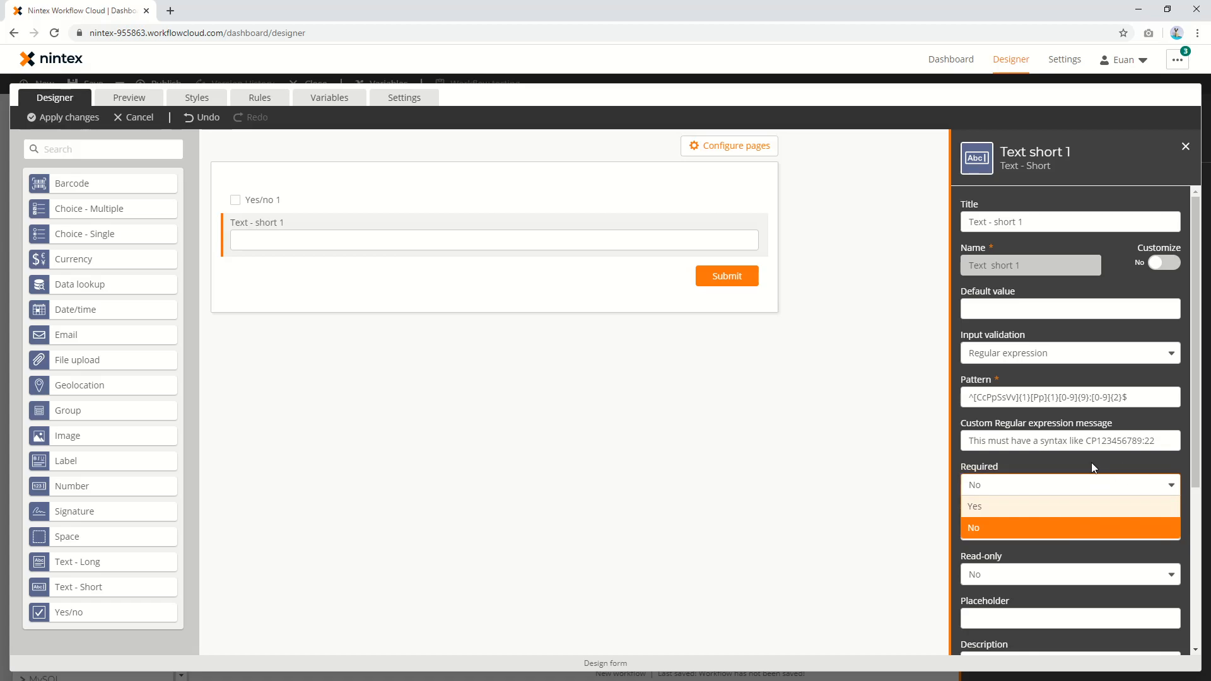
{"action": "left_click", "coordinate": [971, 528]}
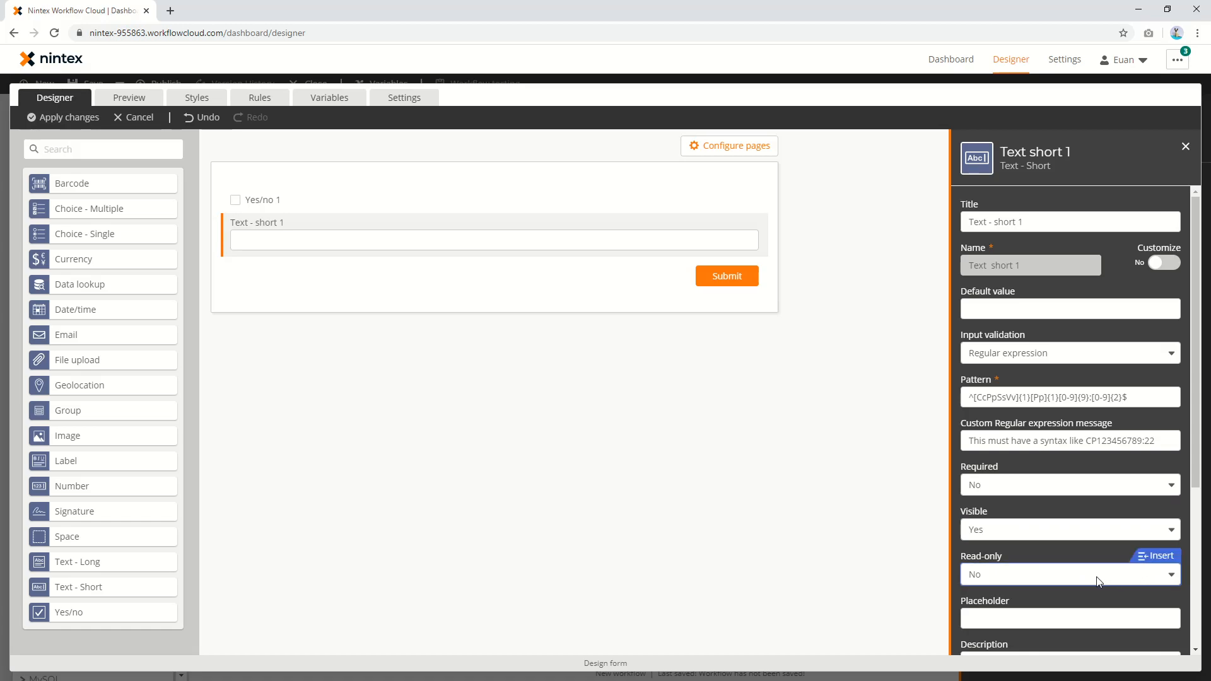
Step: Try Read-only Yes on Text - short 1, then set it back to No
{"action": "left_click", "coordinate": [1068, 574]}
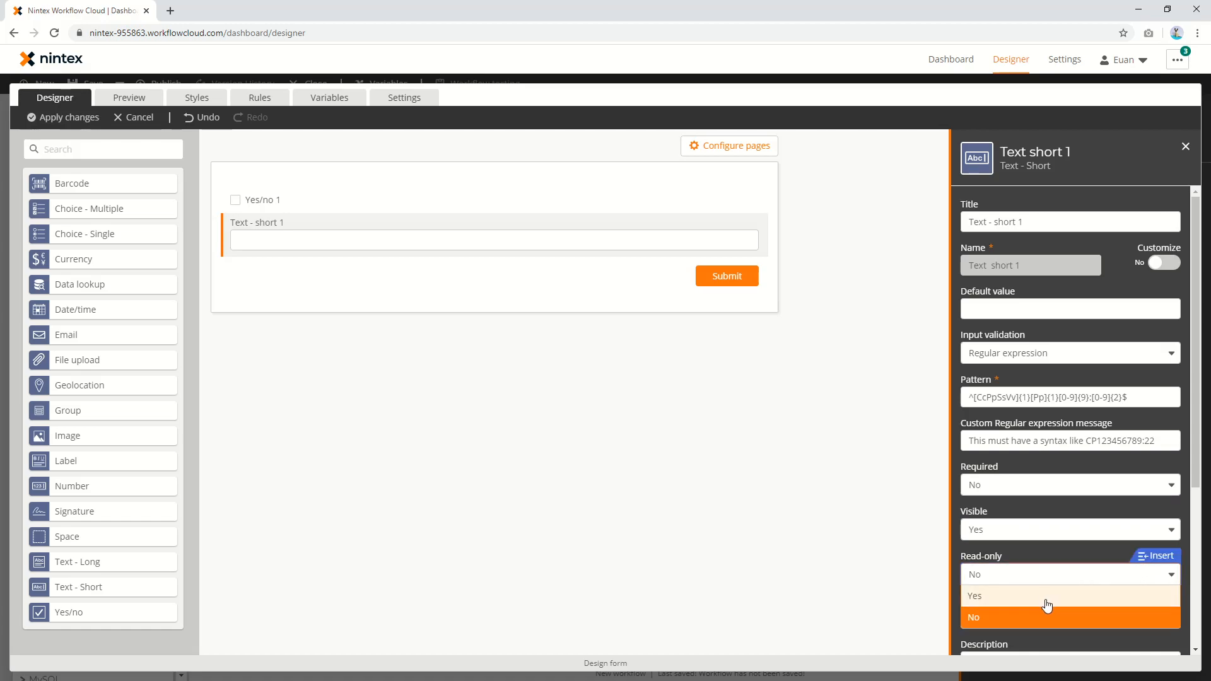
{"action": "left_click", "coordinate": [973, 595]}
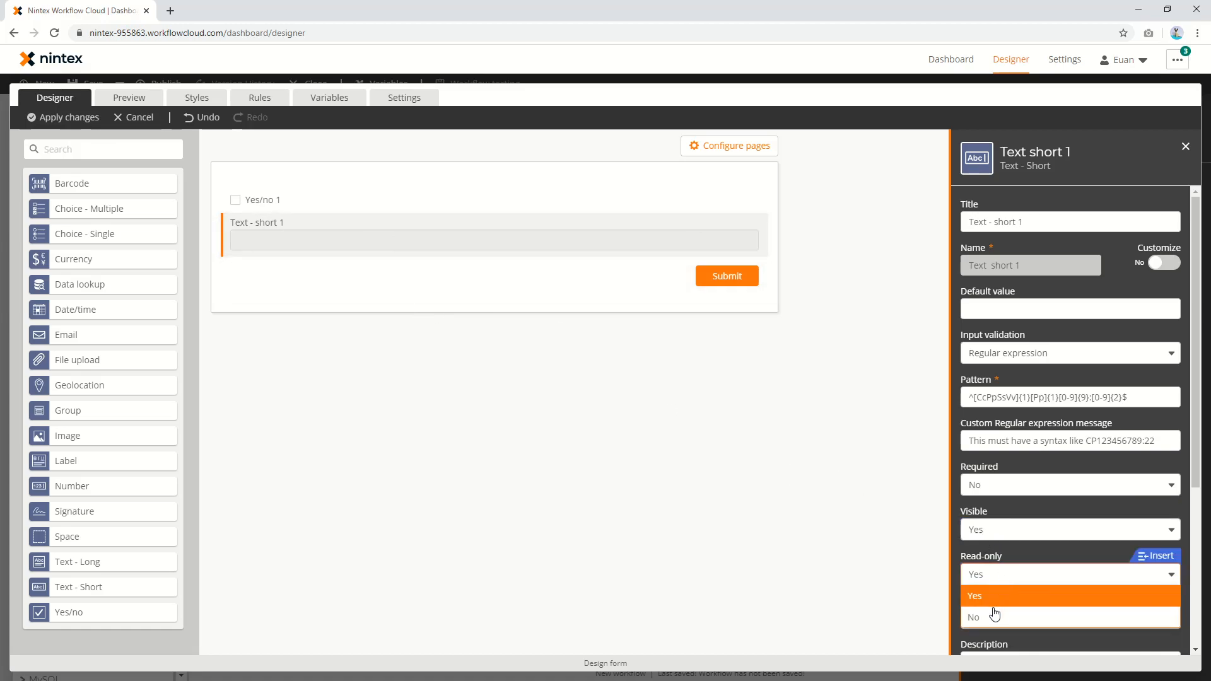
{"action": "left_click", "coordinate": [974, 617]}
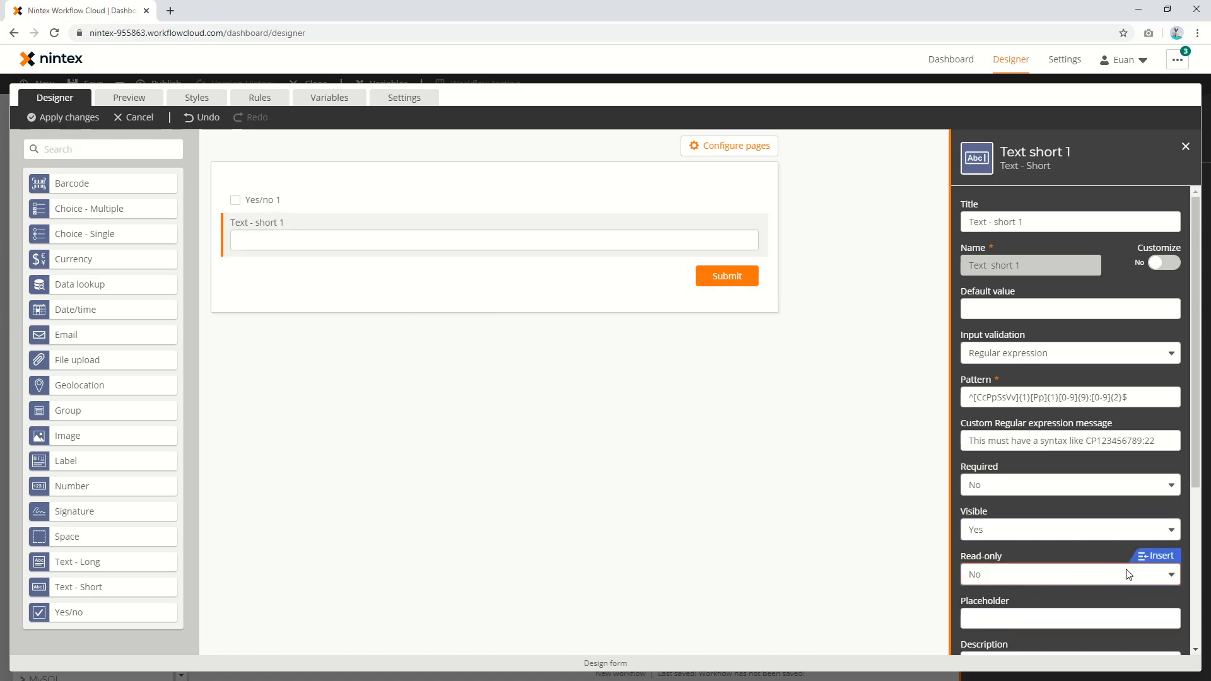
Step: Set Read-only to the formula [Form].[Yesno 1]==true and insert it
{"action": "left_click", "coordinate": [1155, 556]}
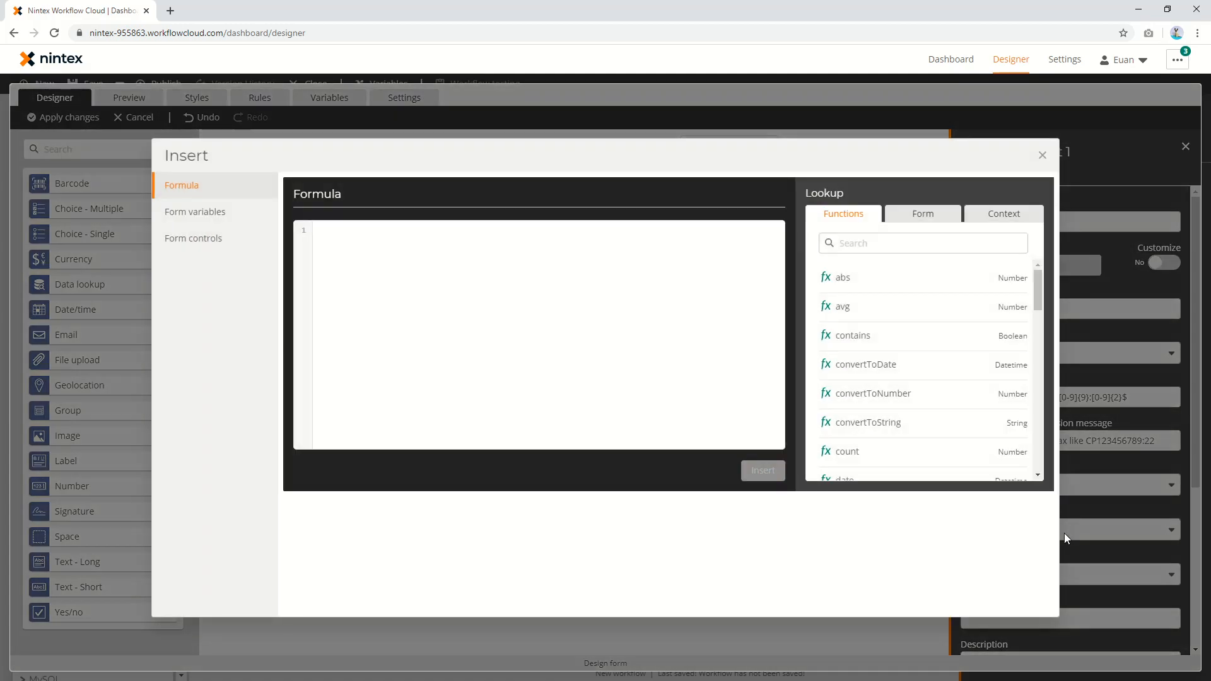
{"action": "left_click", "coordinate": [541, 288]}
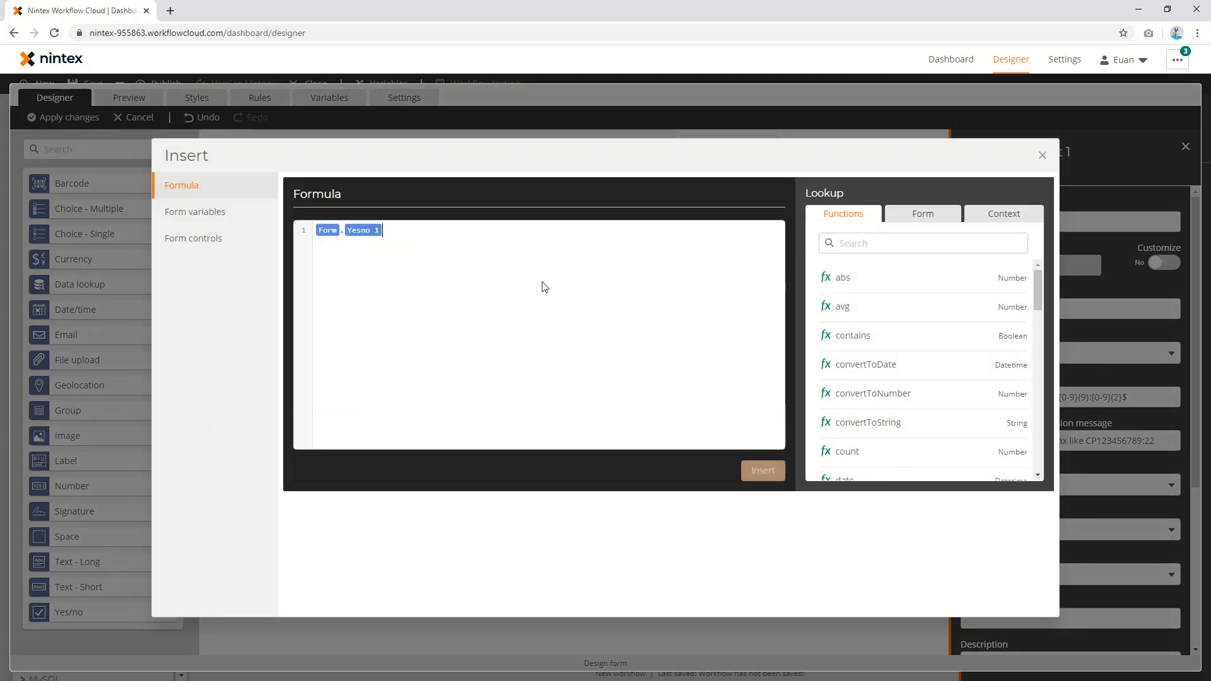
{"action": "type", "text": "==true"}
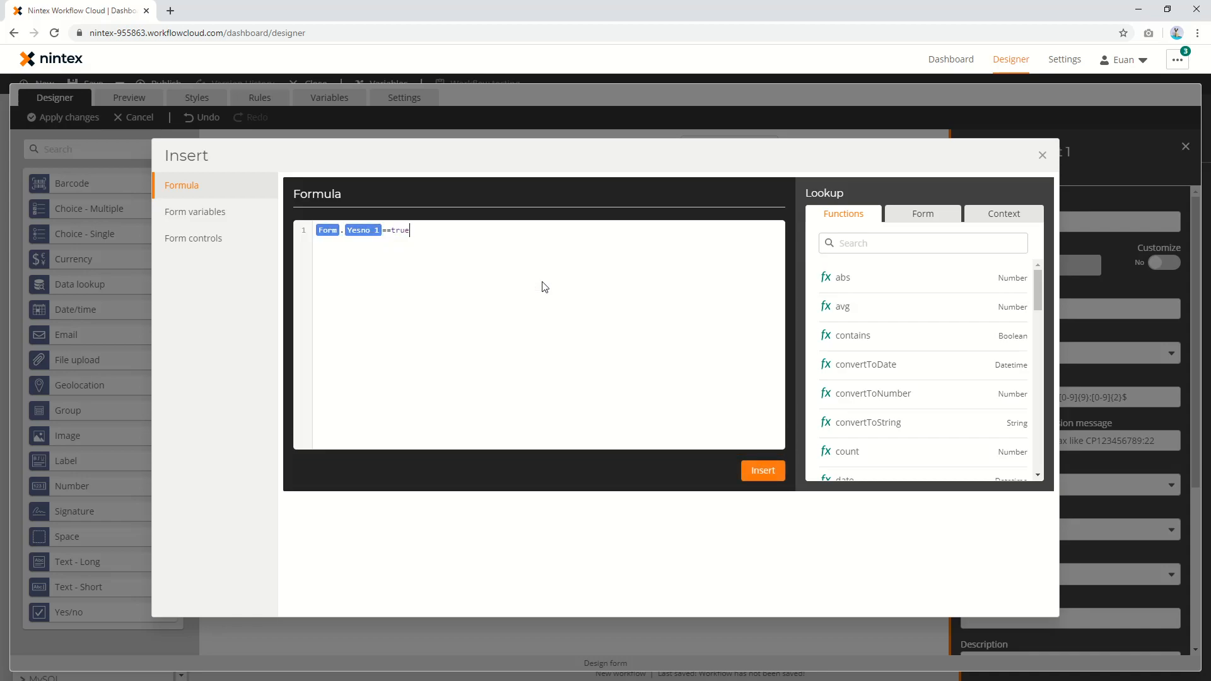
{"action": "left_click", "coordinate": [761, 470]}
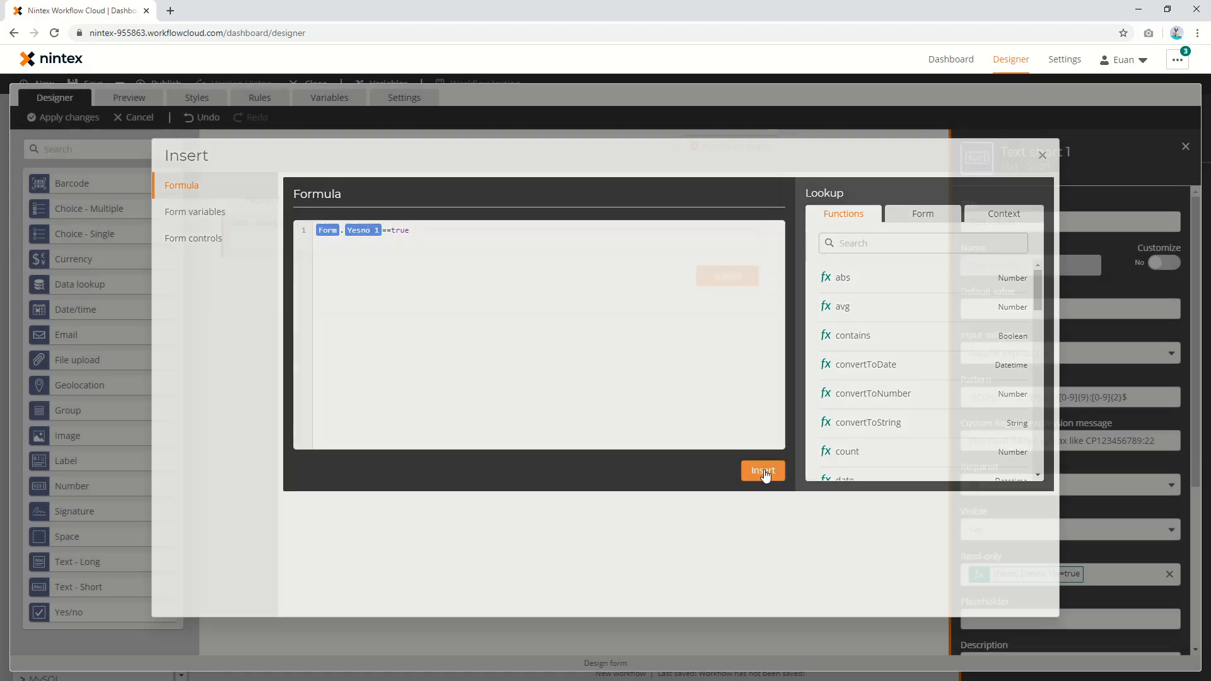
{"action": "left_click", "coordinate": [761, 470]}
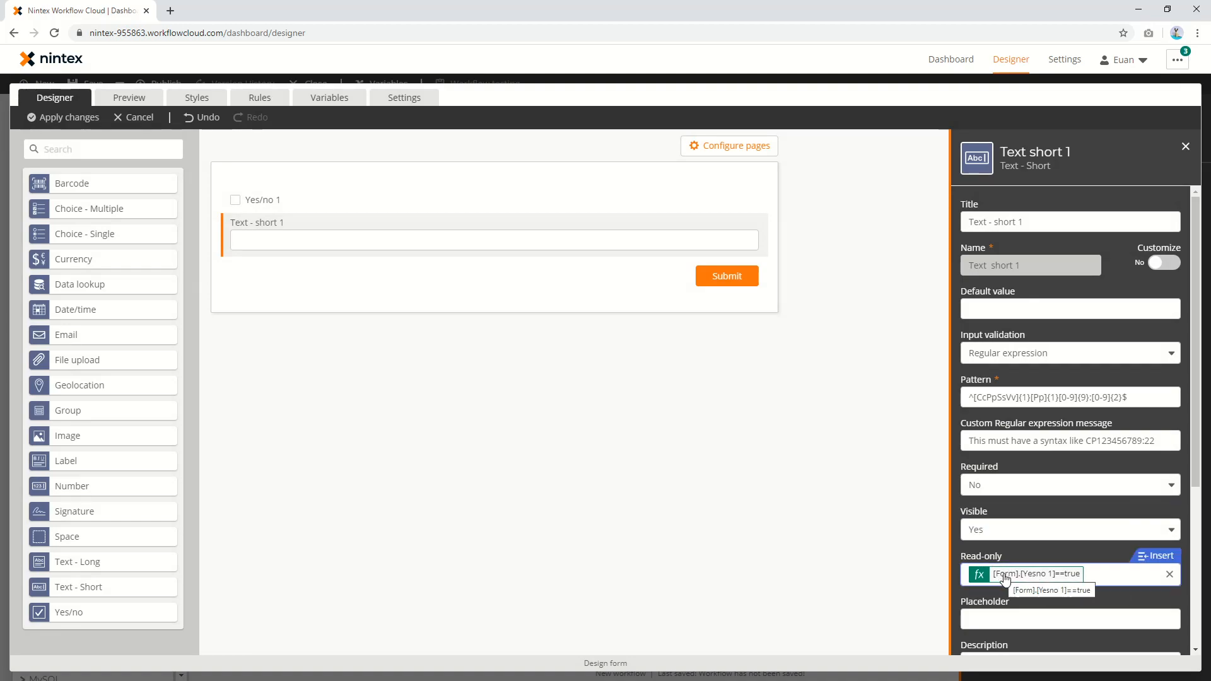
Step: In Preview, tick and untick Yes/no 1 to see Text - short 1 grey out and re-enable
{"action": "left_click", "coordinate": [128, 97]}
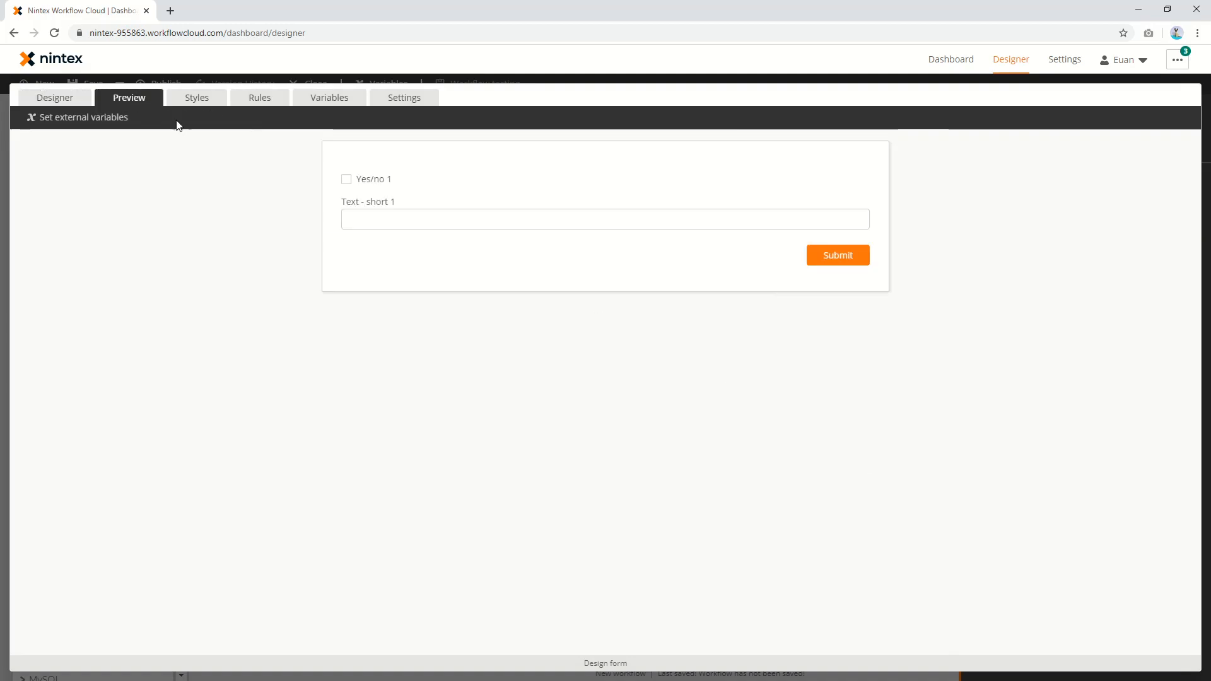
{"action": "left_click", "coordinate": [346, 179]}
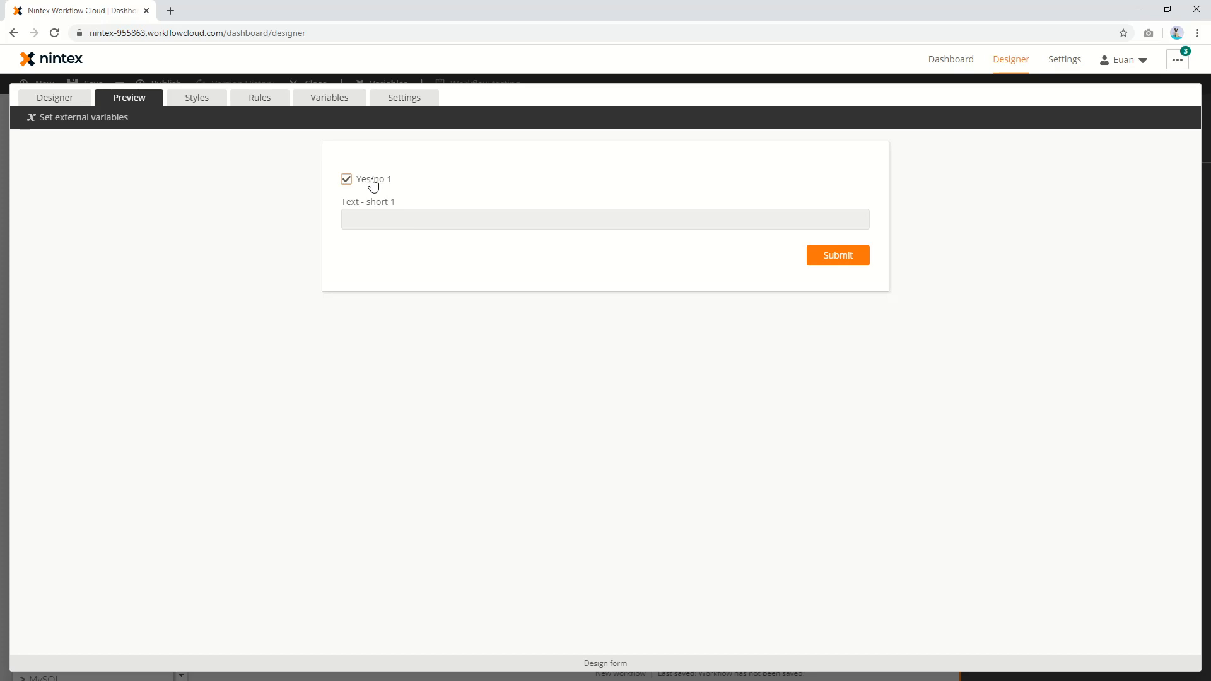
{"action": "left_click", "coordinate": [345, 178]}
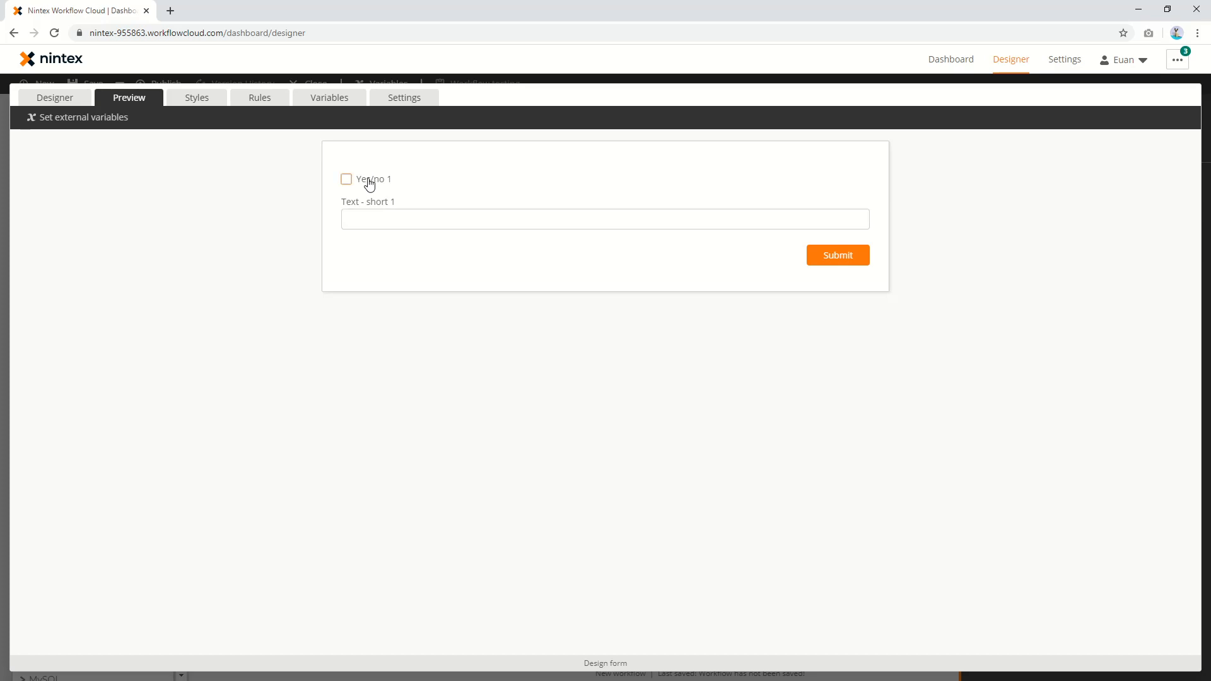
{"action": "left_click", "coordinate": [54, 97]}
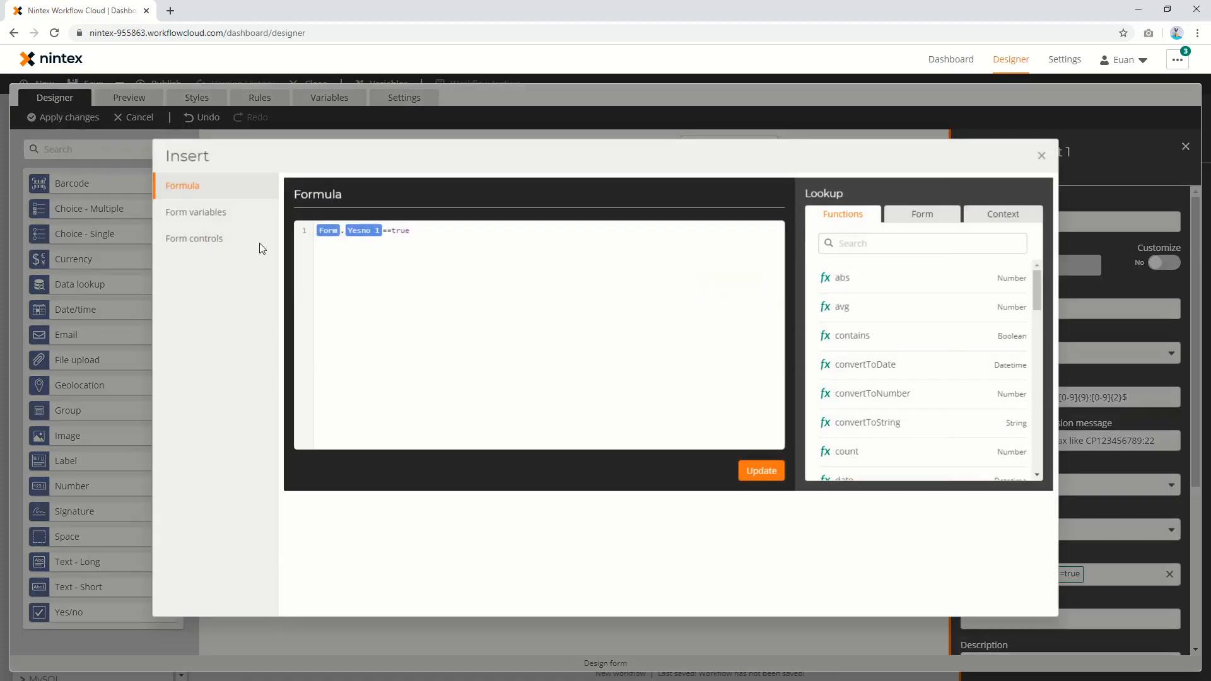
Step: Point Read-only at the Yesno 1 form control directly, then check it in Preview
{"action": "scroll", "scroll_direction": "down", "scroll_amount": 3}
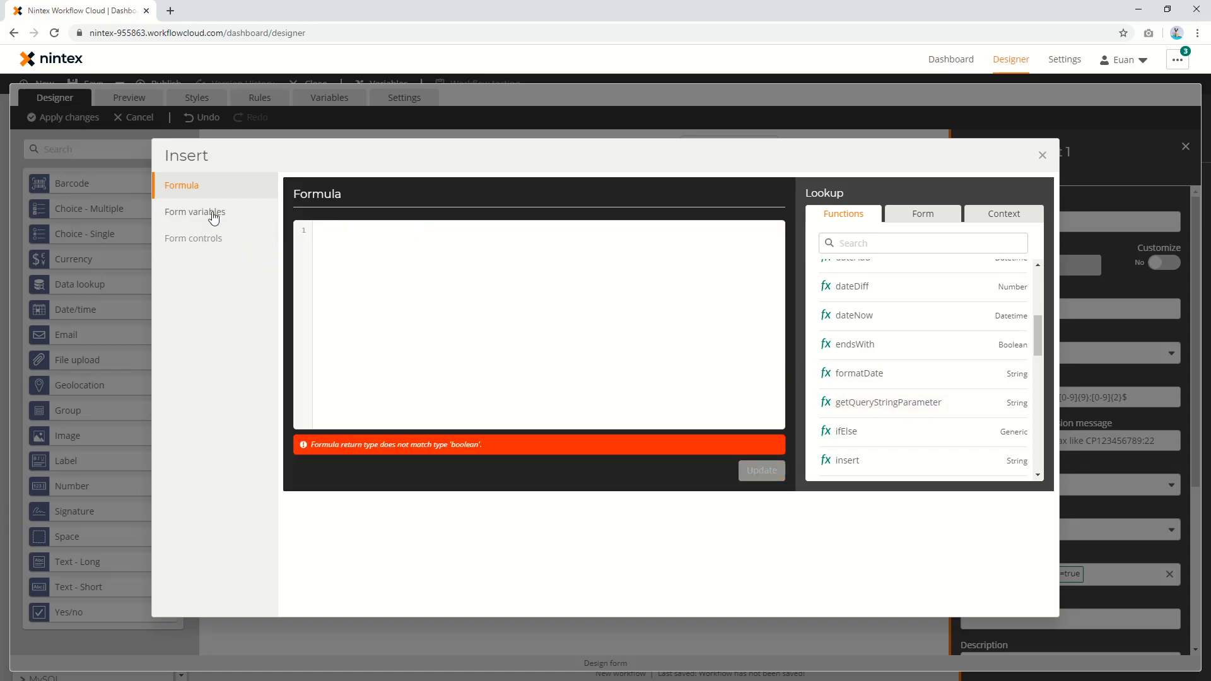
{"action": "left_click", "coordinate": [194, 211]}
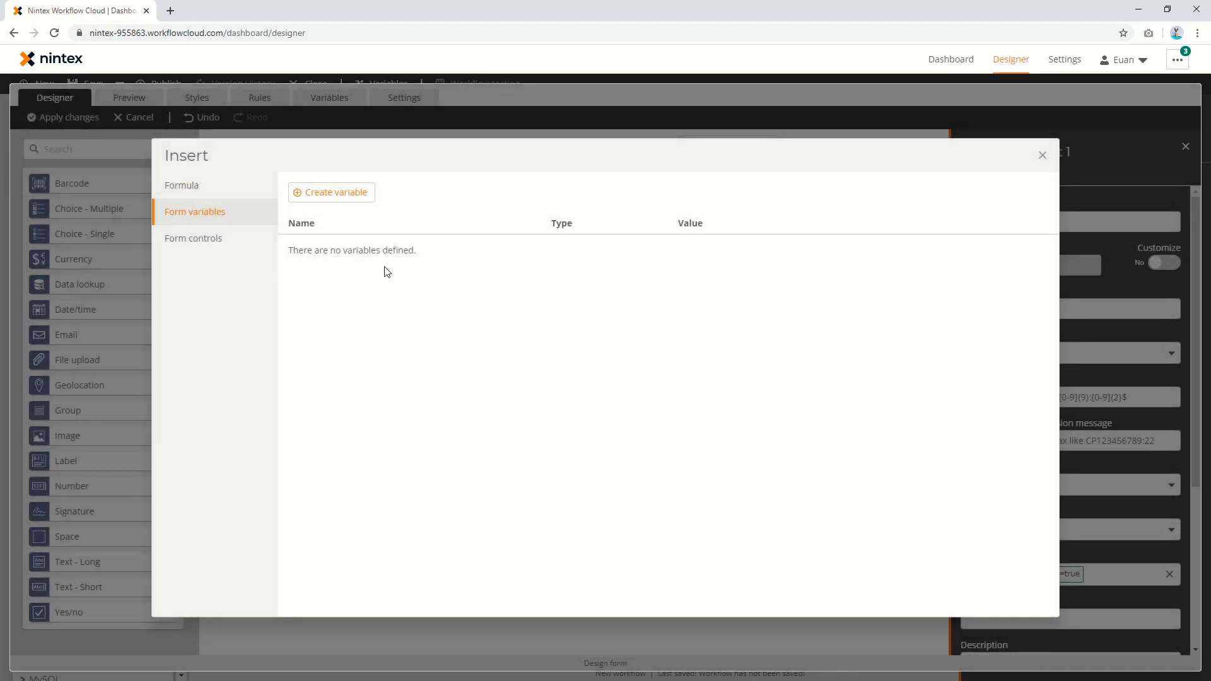
{"action": "left_click", "coordinate": [193, 238]}
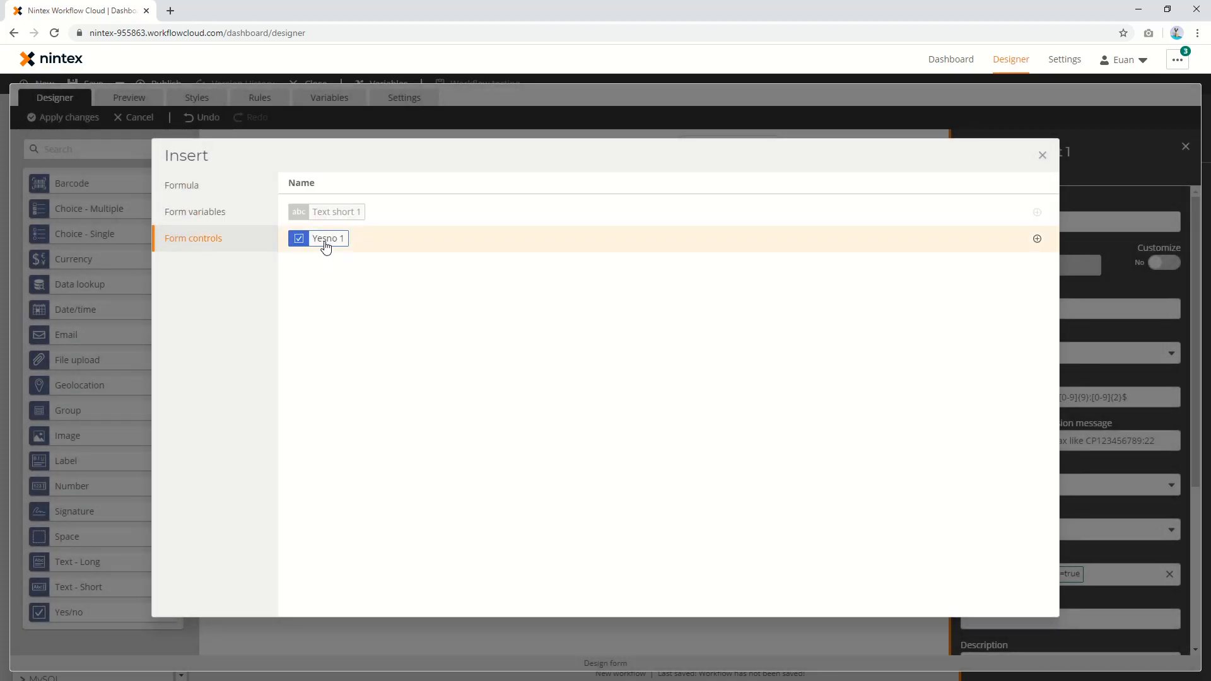
{"action": "mouse_move", "coordinate": [324, 241]}
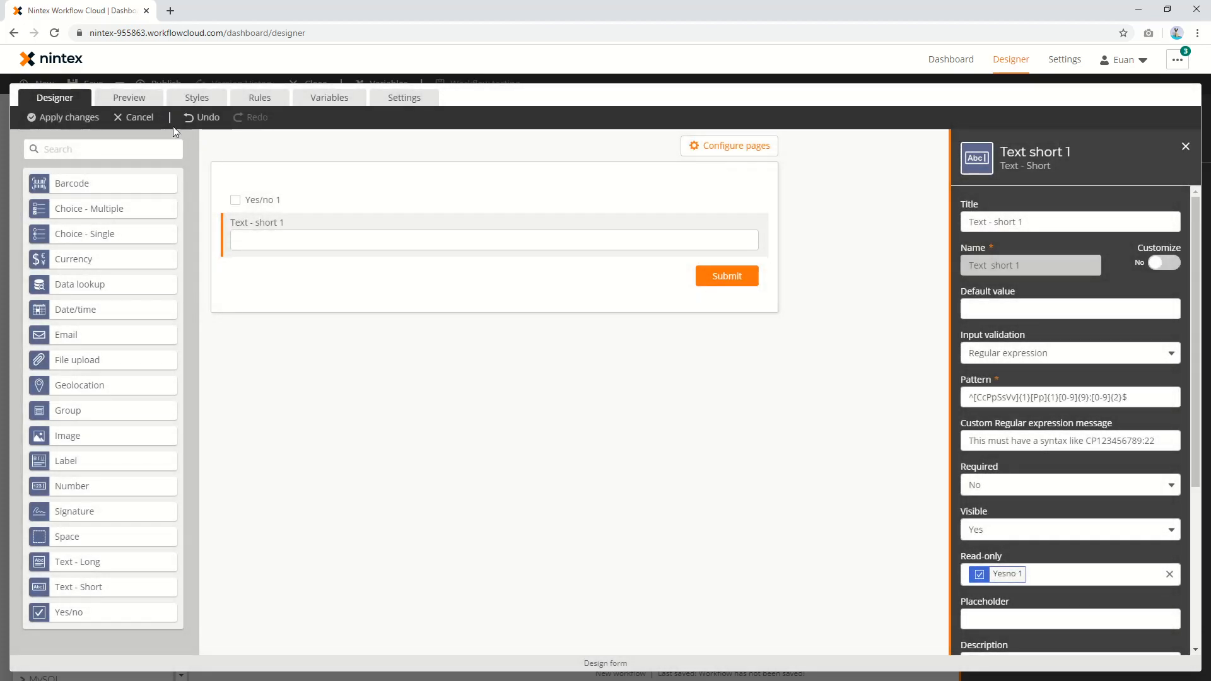
{"action": "left_click", "coordinate": [129, 97]}
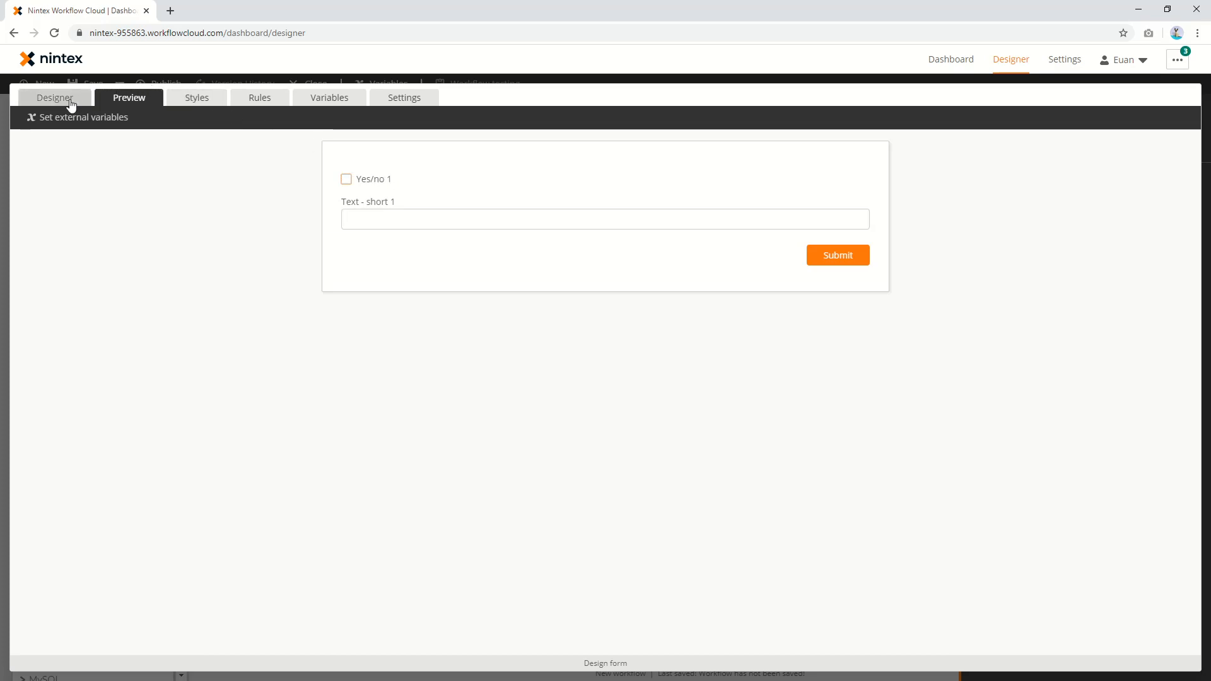
{"action": "left_click", "coordinate": [54, 97]}
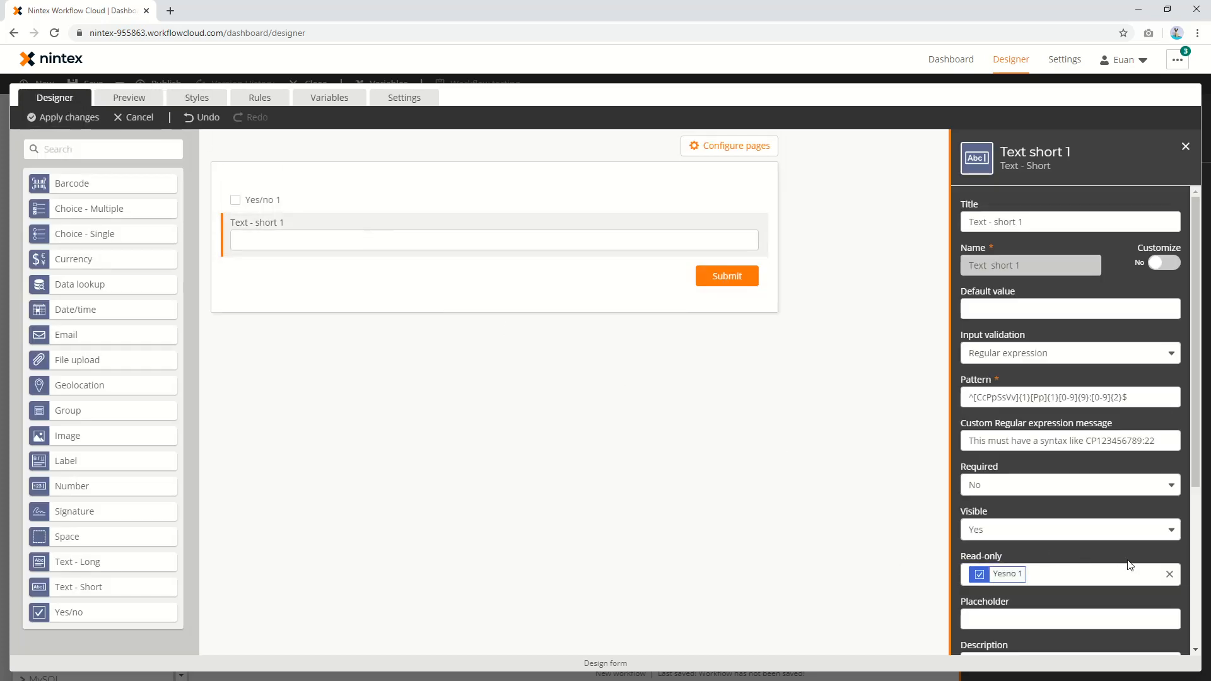
Step: Clear the Yesno 1 link from Read-only and go to the form's Rules page
{"action": "left_click", "coordinate": [1168, 574]}
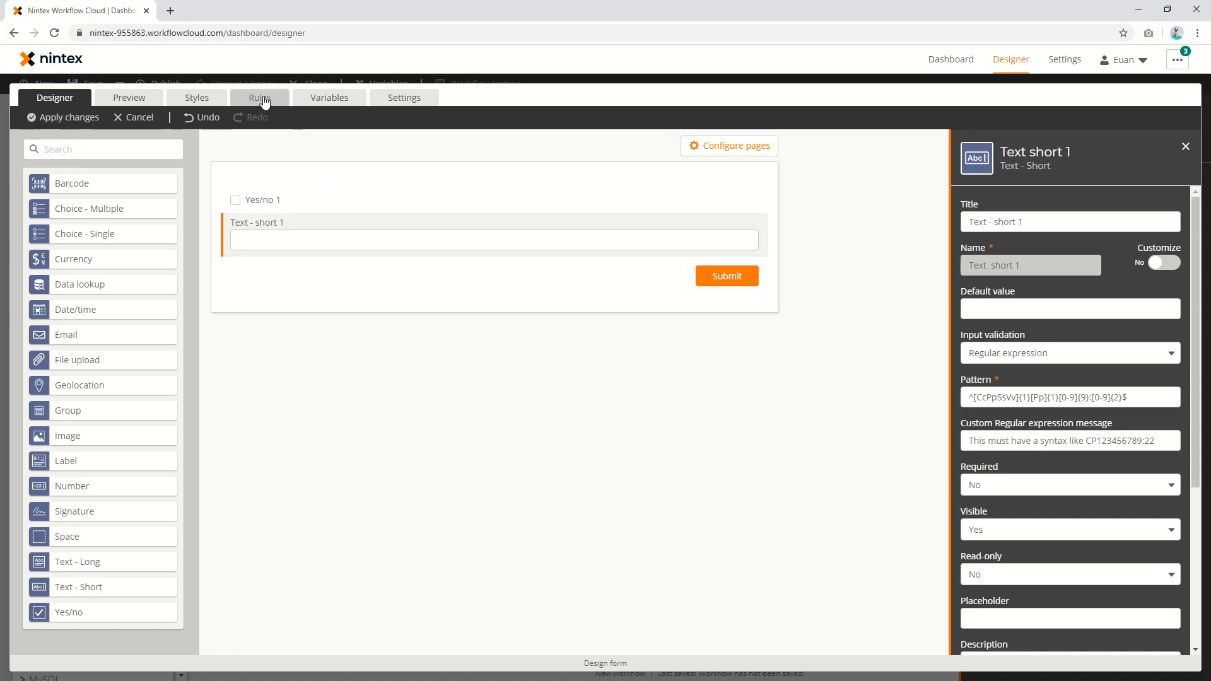
{"action": "mouse_move", "coordinate": [260, 97]}
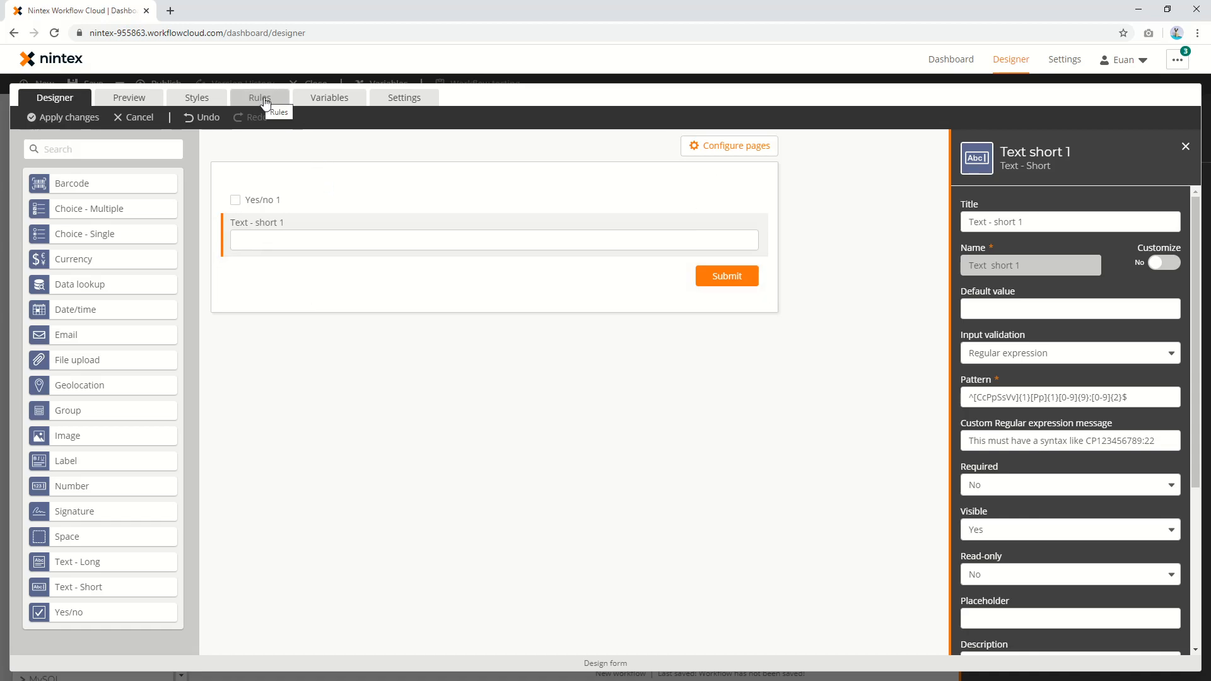
{"action": "left_click", "coordinate": [259, 97]}
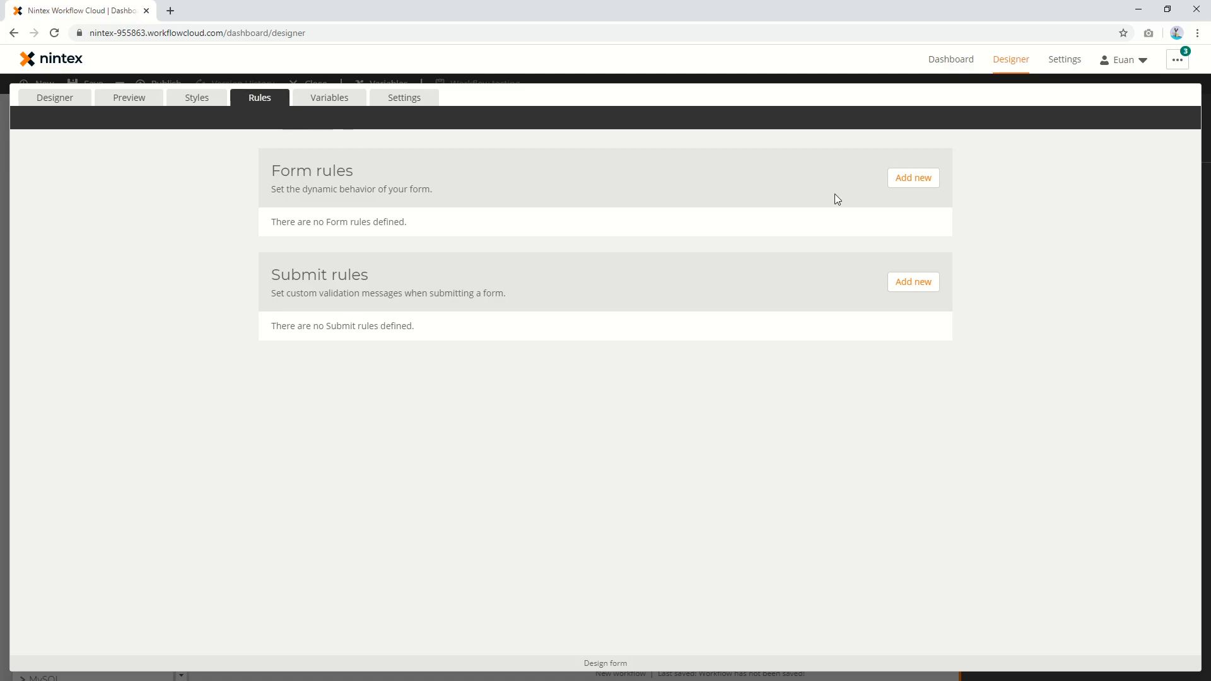
Step: Add rule Test: if Yesno 1 is Yes then Text short 1 Read-only Yes
{"action": "left_click", "coordinate": [912, 177]}
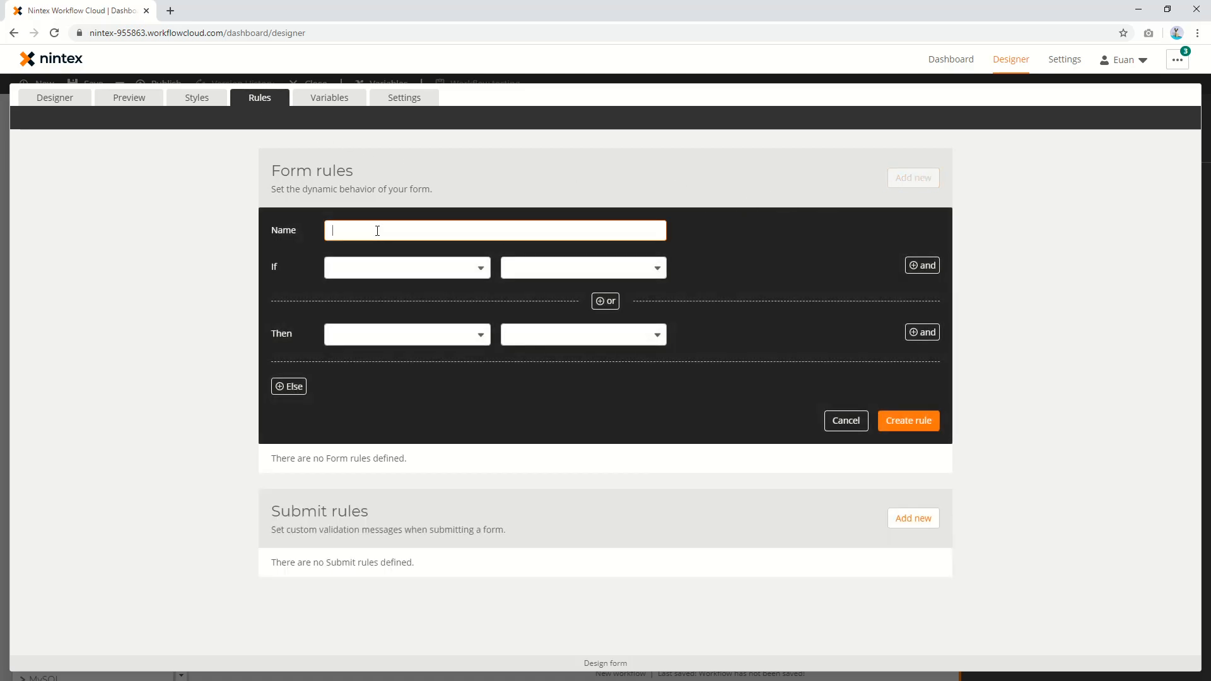
{"action": "type", "text": "Tes"}
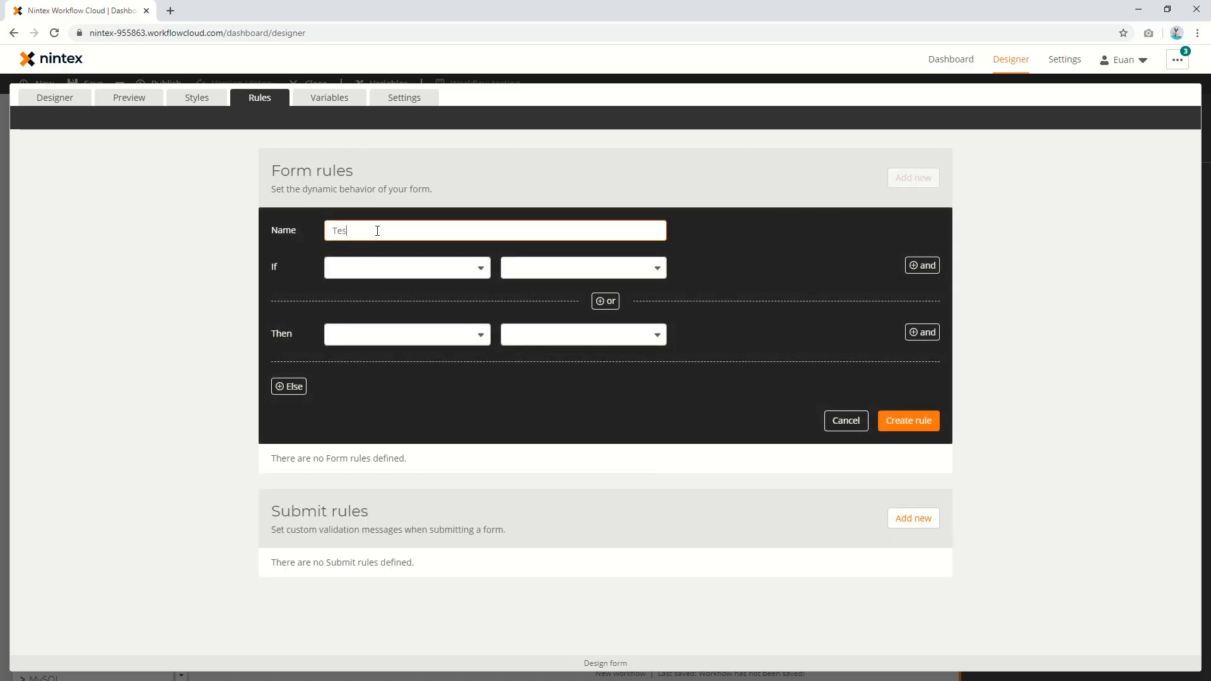
{"action": "left_click", "coordinate": [407, 268]}
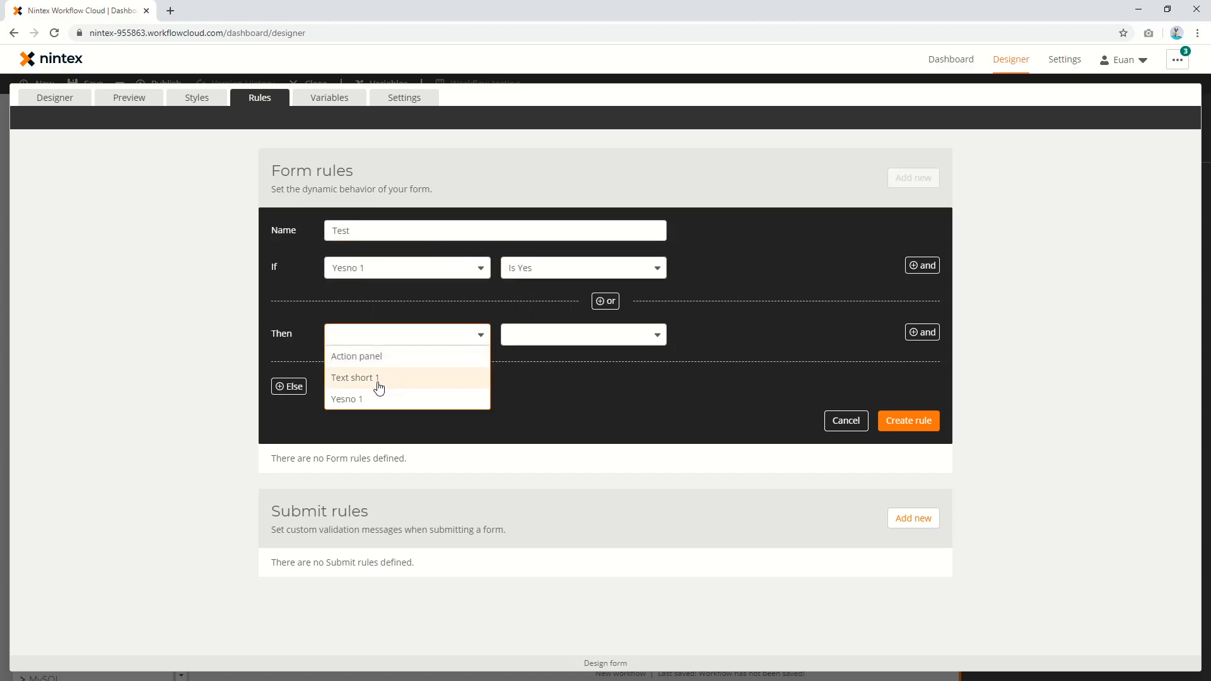
{"action": "left_click", "coordinate": [354, 377]}
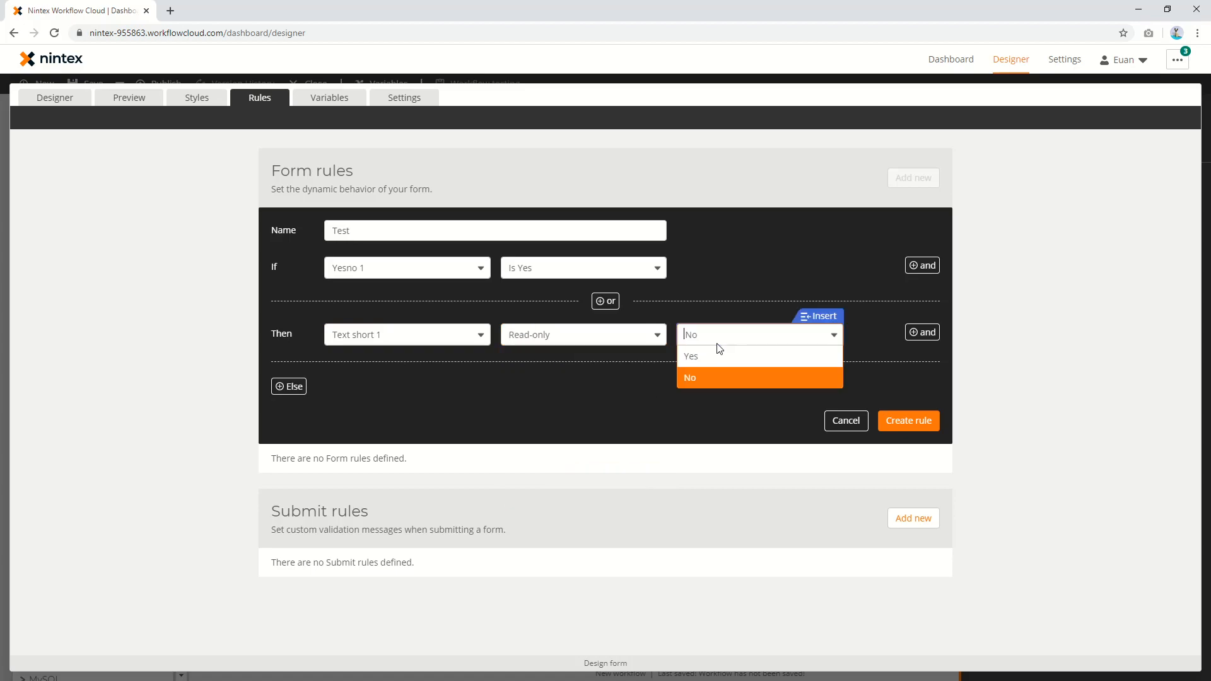
{"action": "left_click", "coordinate": [690, 356]}
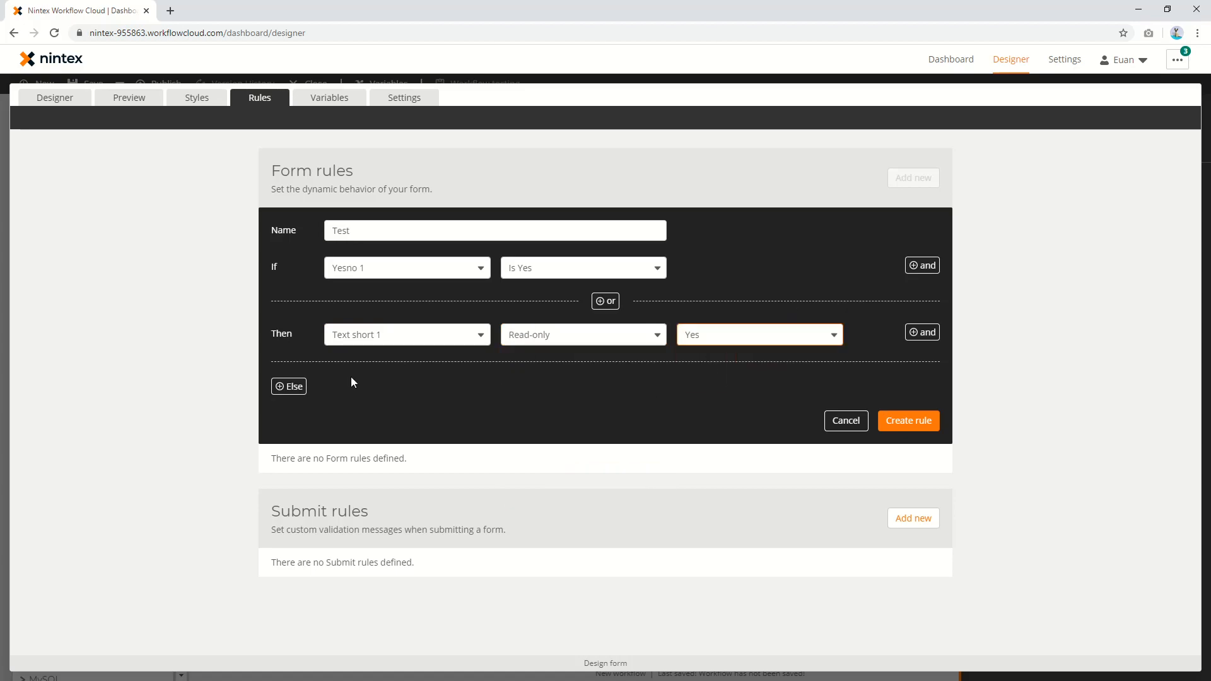
Step: Add an Else branch keeping Text short 1 Read-only No and create the rule
{"action": "left_click", "coordinate": [288, 385]}
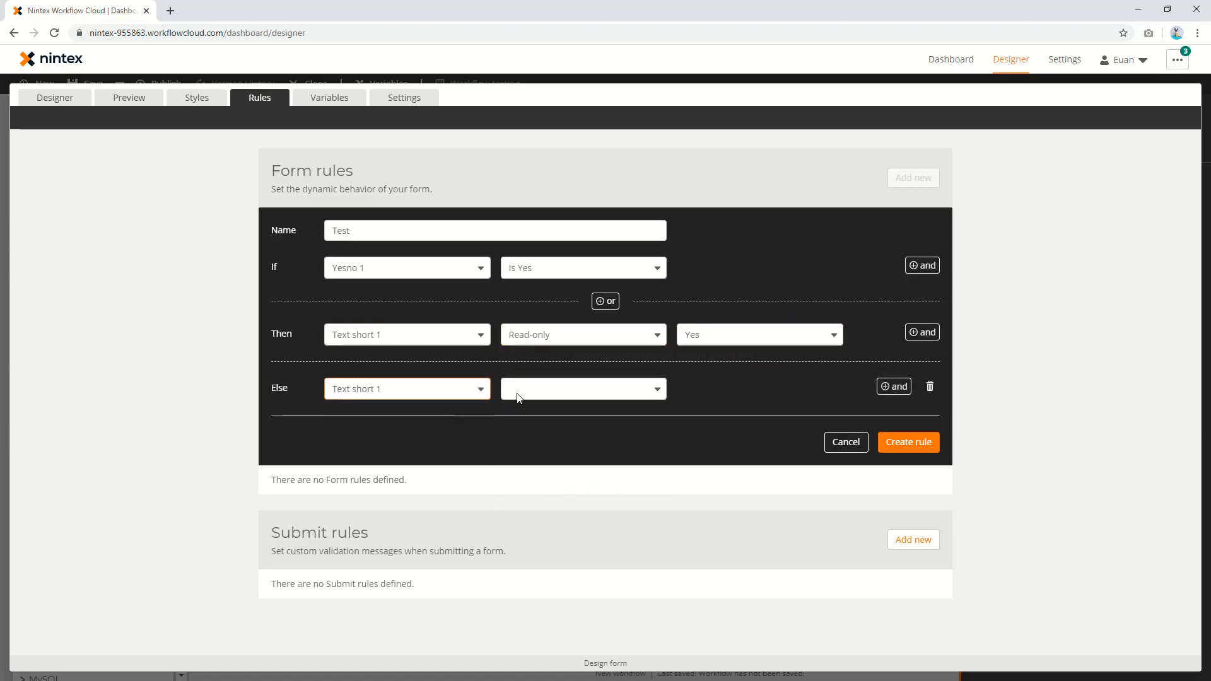
{"action": "left_click", "coordinate": [581, 389]}
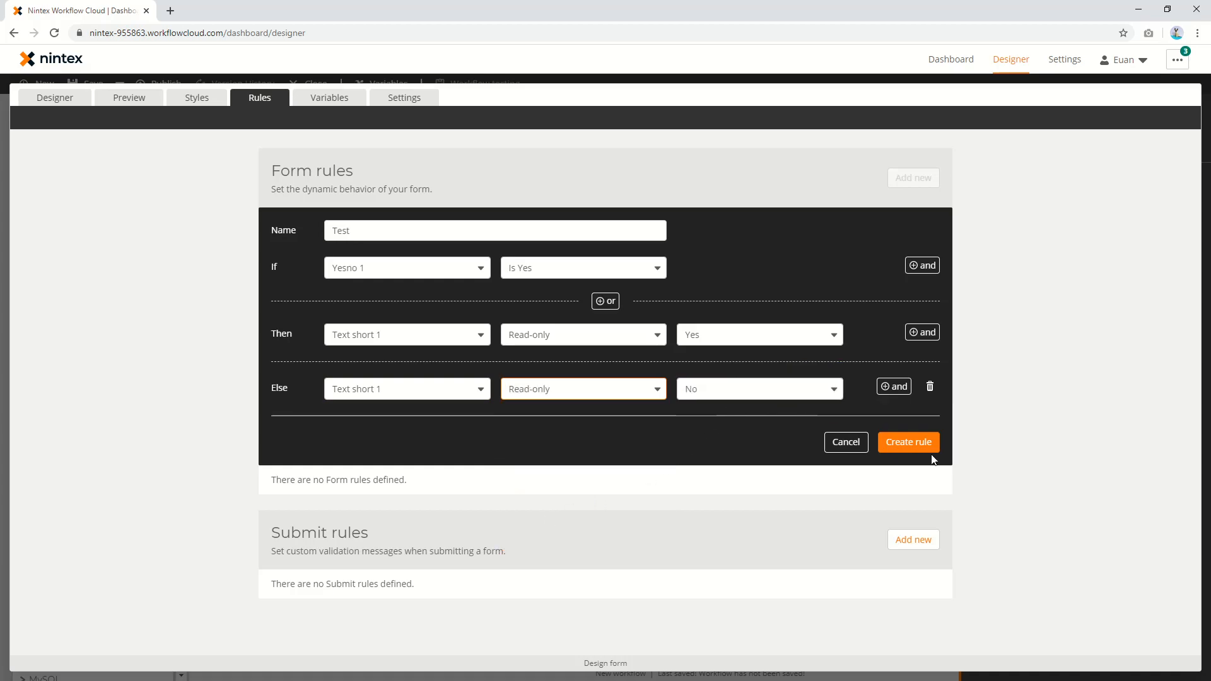
{"action": "left_click", "coordinate": [128, 97]}
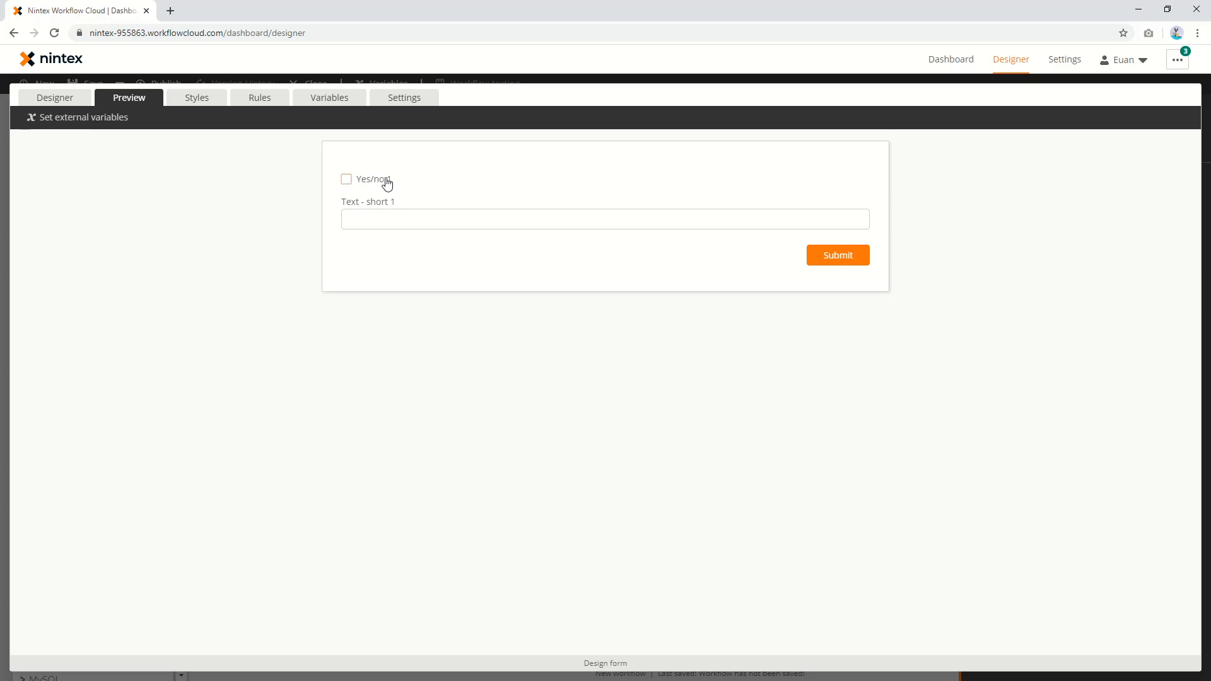
{"action": "left_click", "coordinate": [260, 97]}
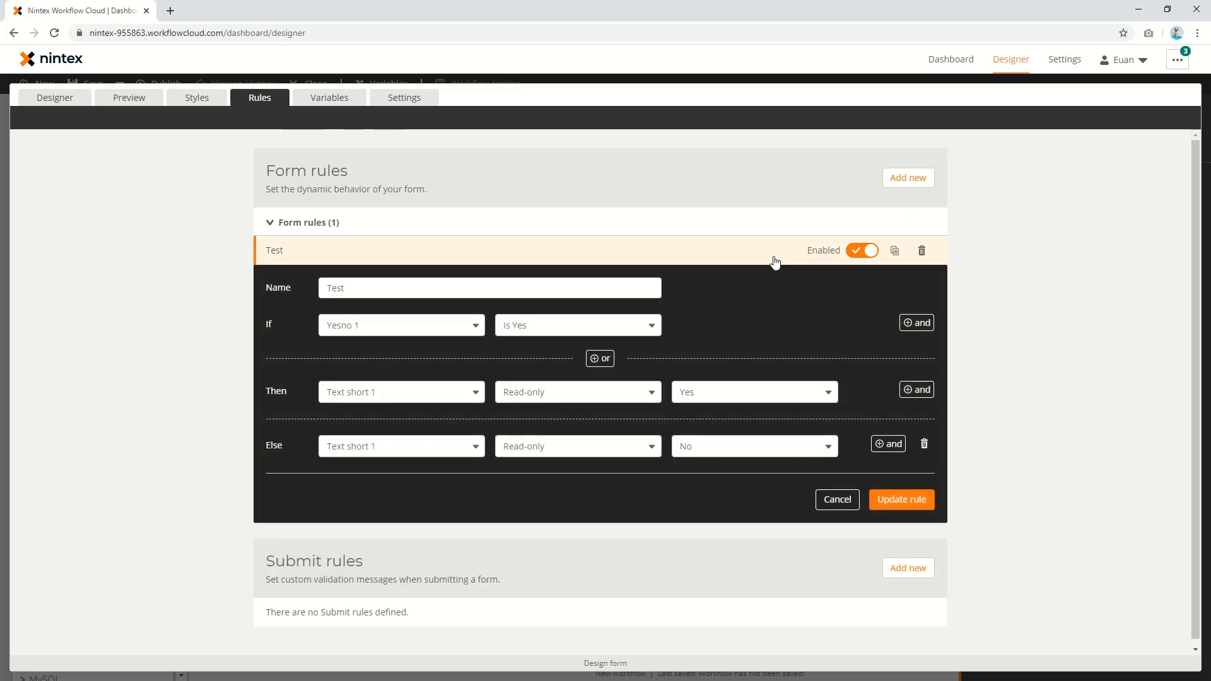
{"action": "mouse_move", "coordinate": [917, 394]}
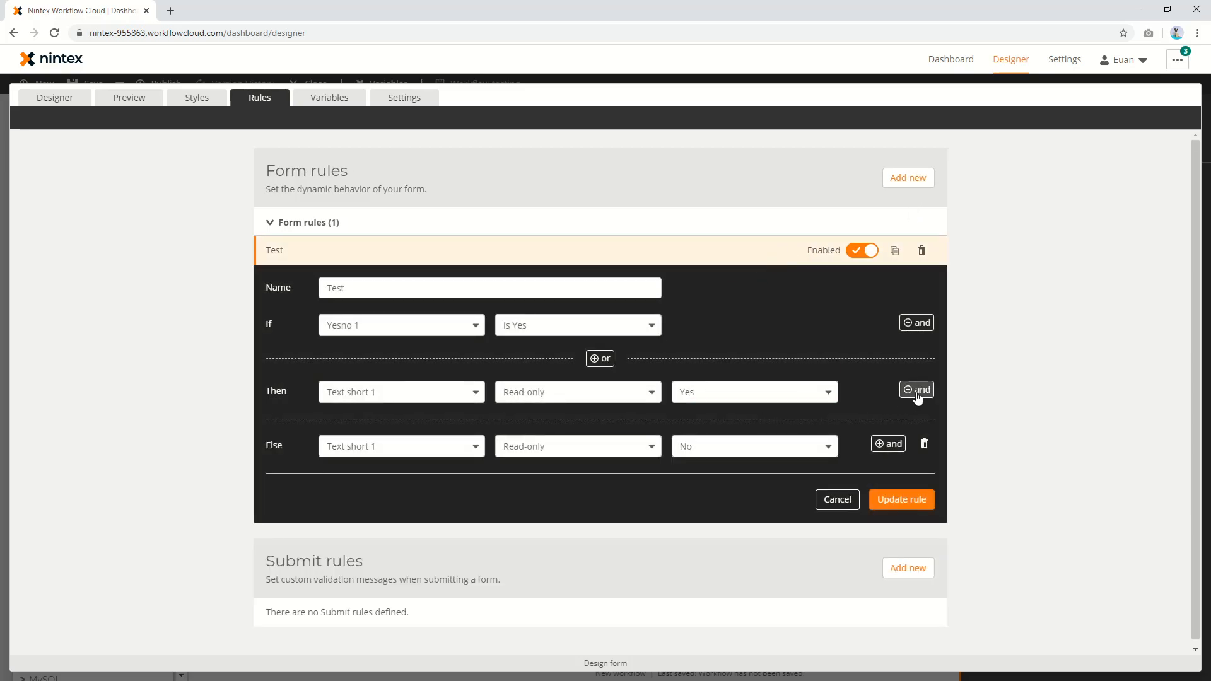
Step: Set Text short 1's value to an email address when Yes, empty otherwise, and update the rule
{"action": "left_click", "coordinate": [916, 390]}
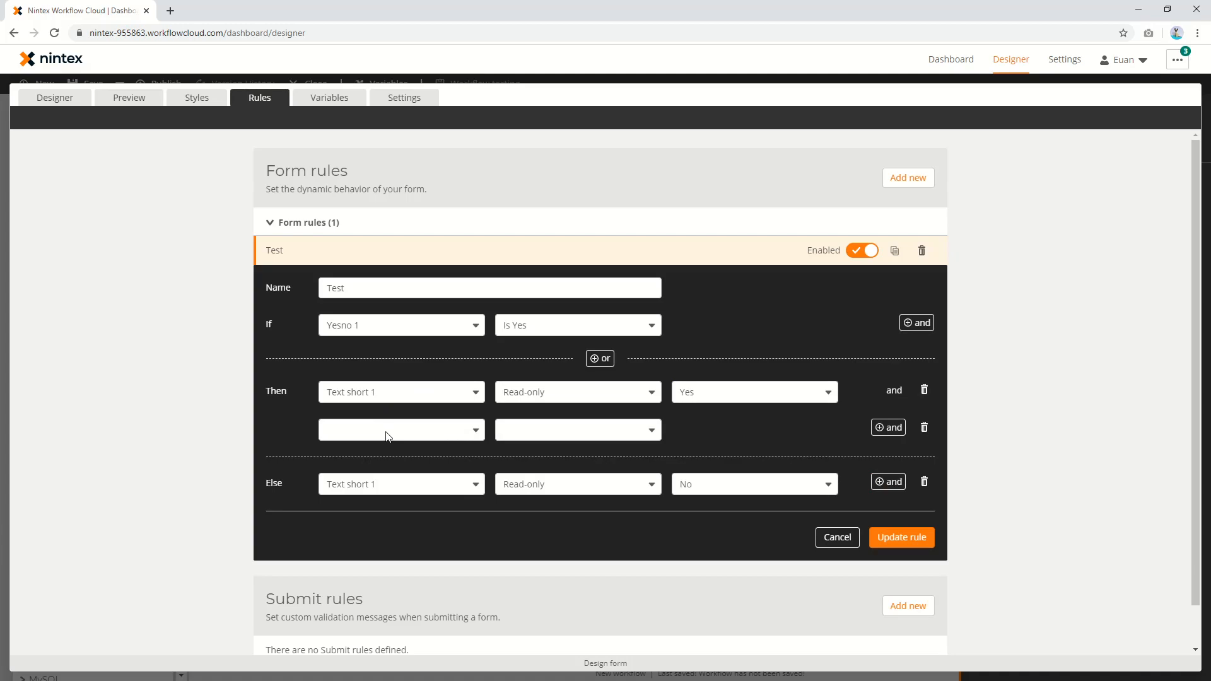
{"action": "left_click", "coordinate": [401, 429]}
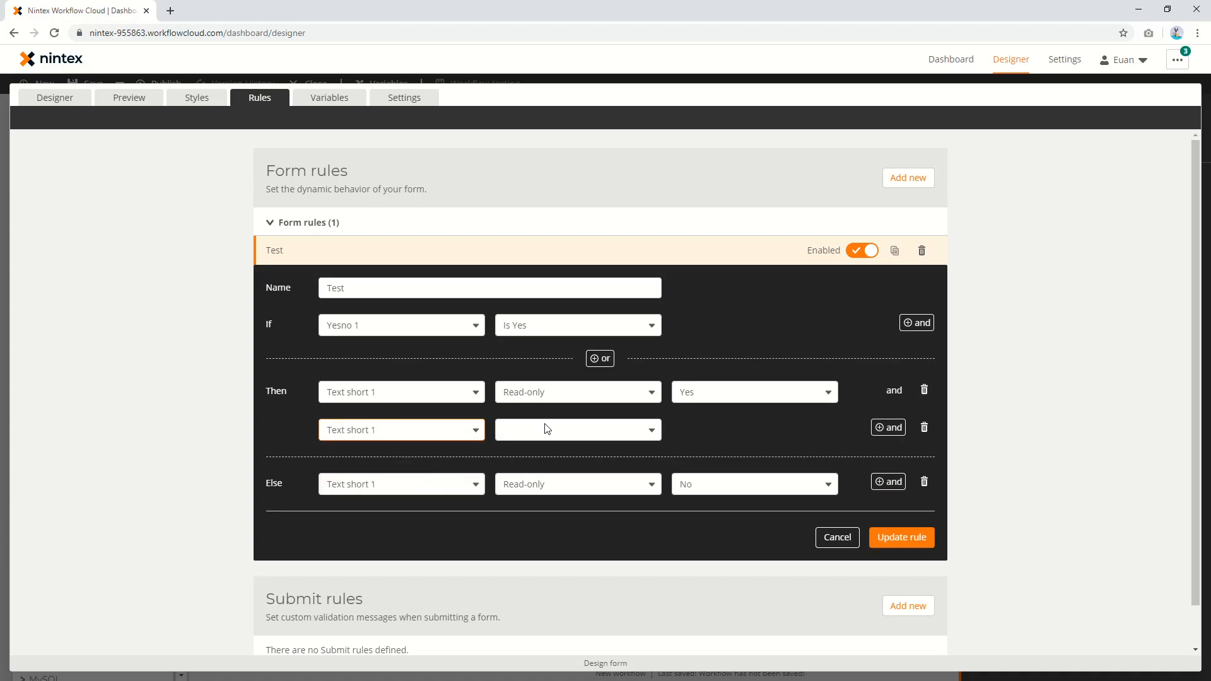
{"action": "left_click", "coordinate": [575, 429]}
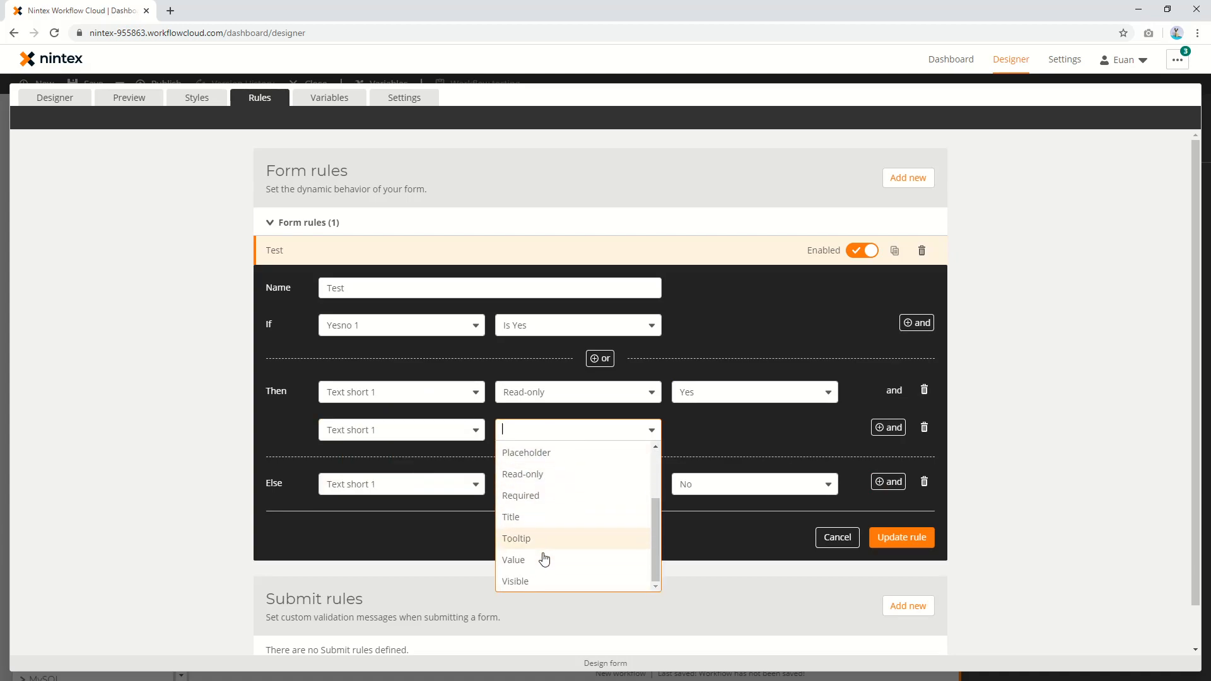
{"action": "left_click", "coordinate": [513, 560]}
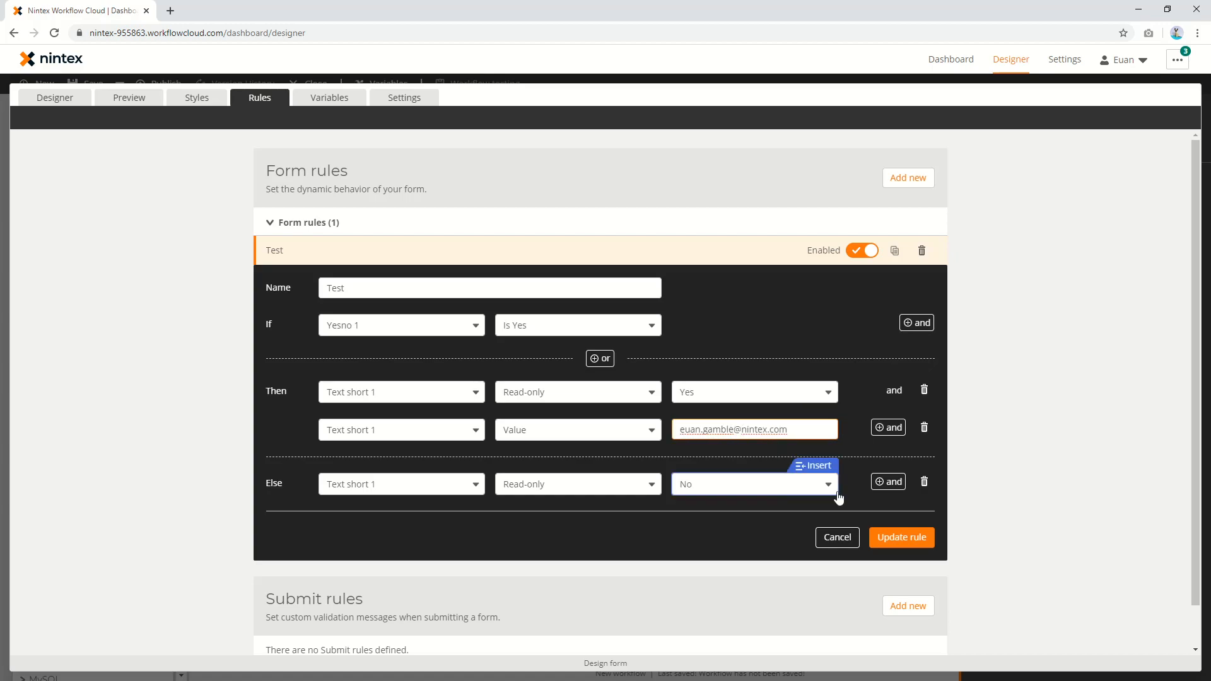
{"action": "left_click", "coordinate": [886, 480]}
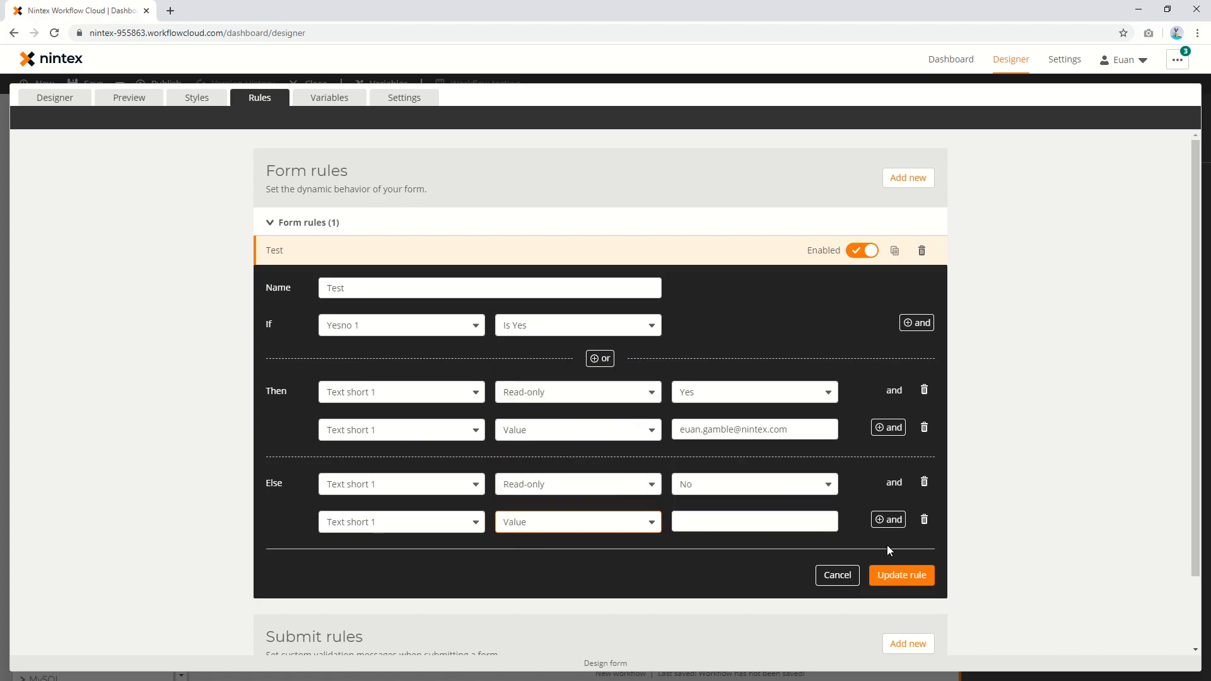
{"action": "left_click", "coordinate": [129, 97]}
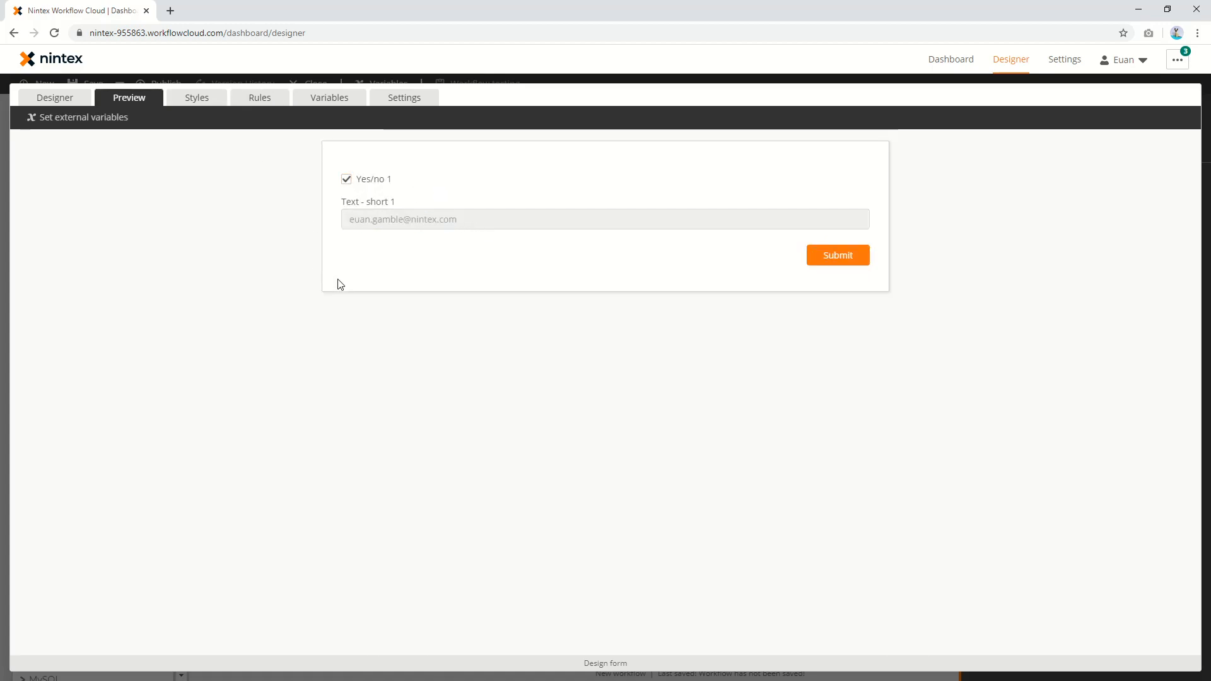
Step: Untick Yes/no 1 in Preview so Text - short 1 clears and unlocks
{"action": "left_click", "coordinate": [346, 178]}
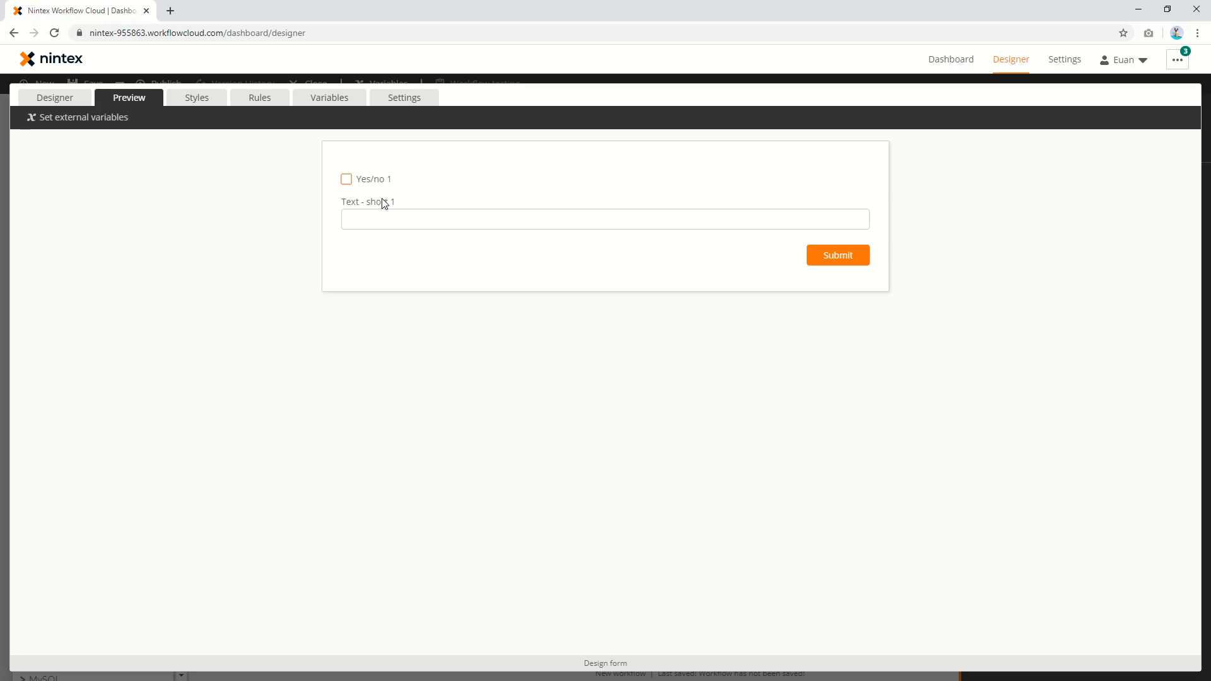
Step: Add a Control fill colour for Text short 1 when Yes and update the Test rule
{"action": "left_click", "coordinate": [260, 97]}
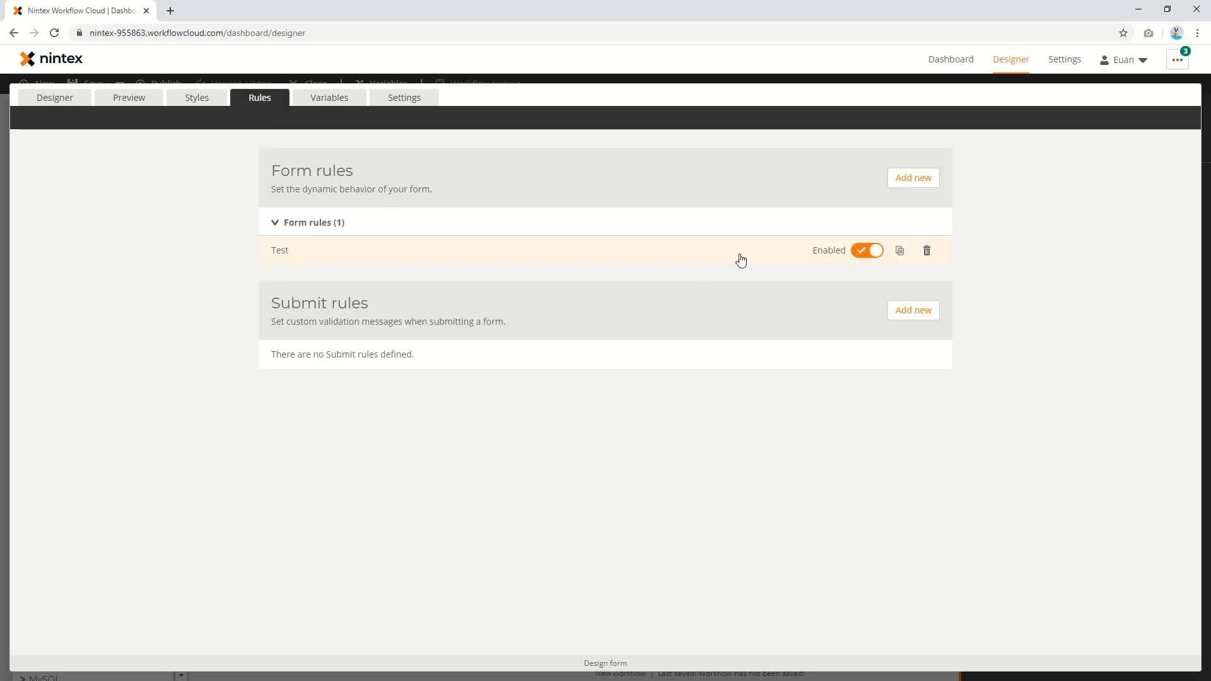
{"action": "left_click", "coordinate": [279, 250]}
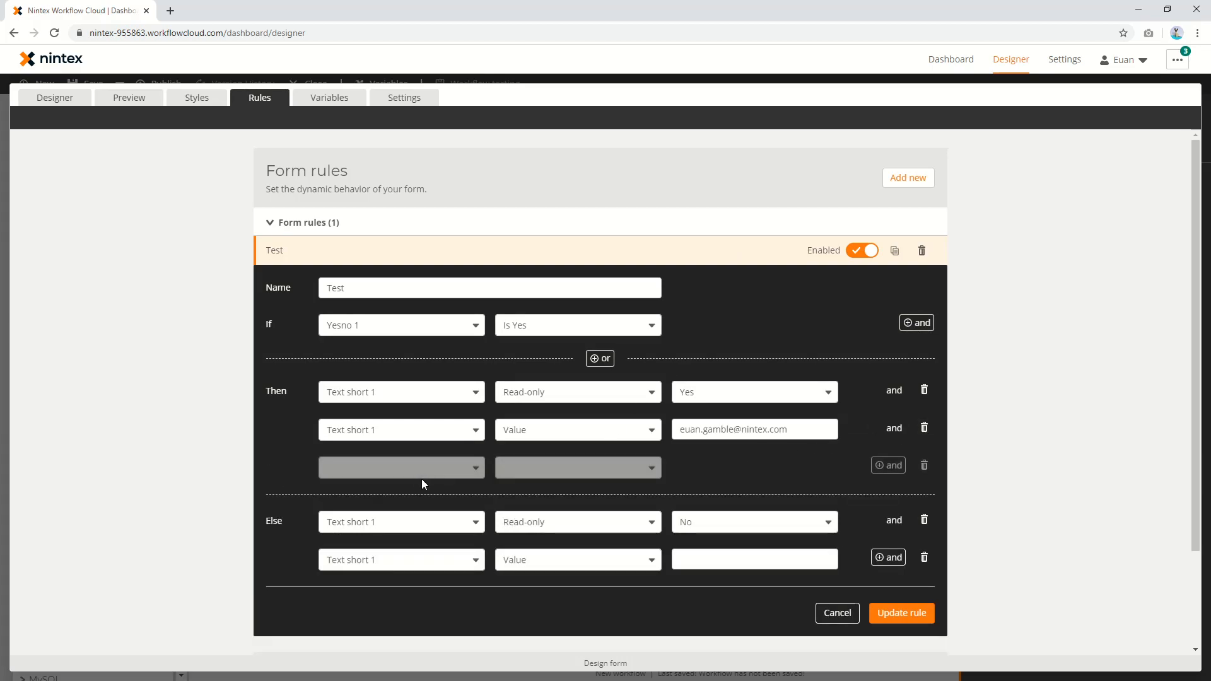
{"action": "left_click", "coordinate": [576, 466]}
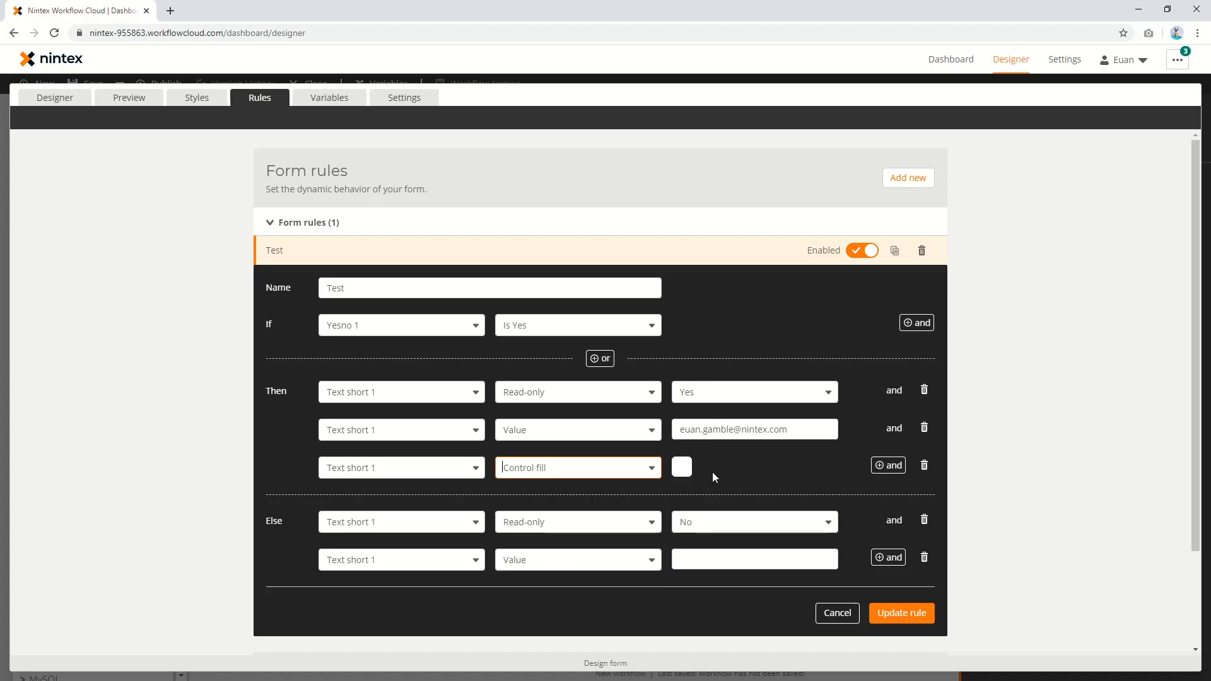
{"action": "left_click", "coordinate": [681, 467]}
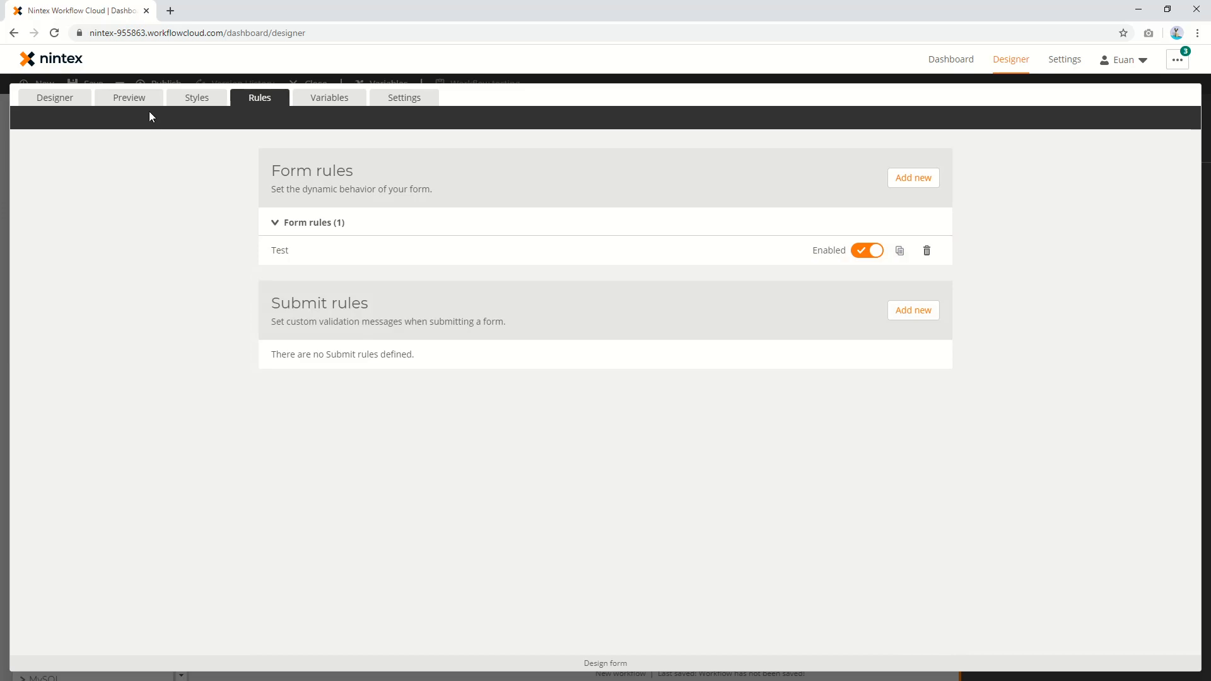
{"action": "left_click", "coordinate": [128, 97]}
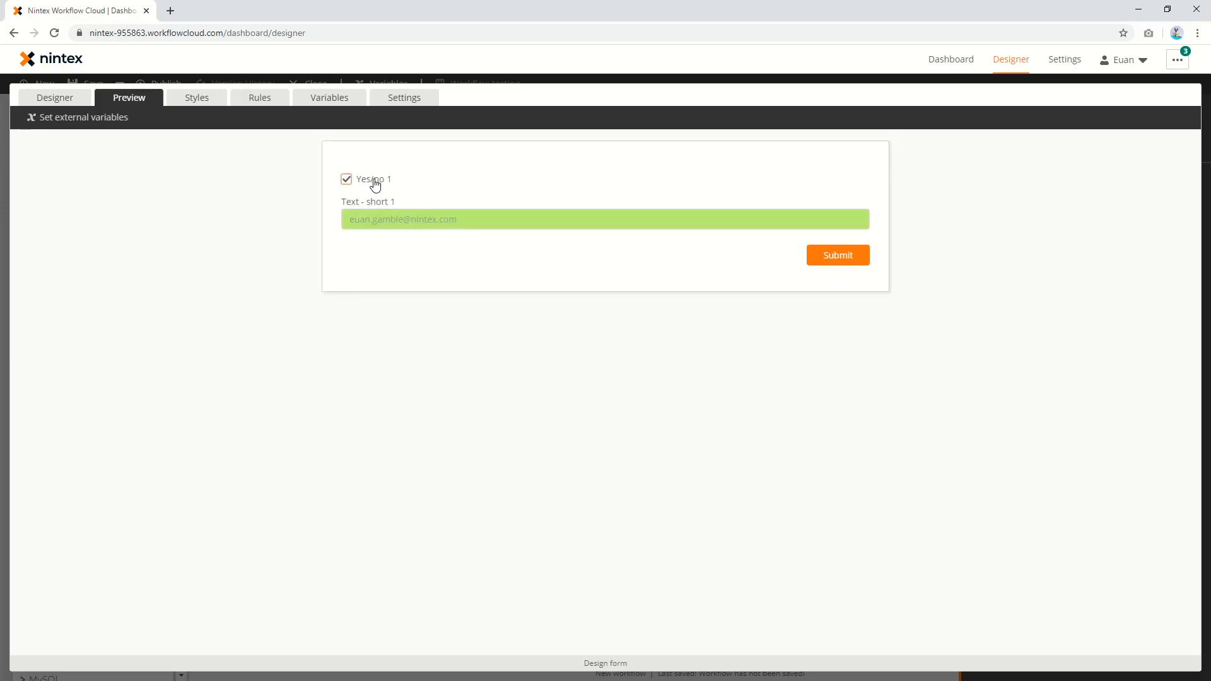
{"action": "mouse_move", "coordinate": [377, 183]}
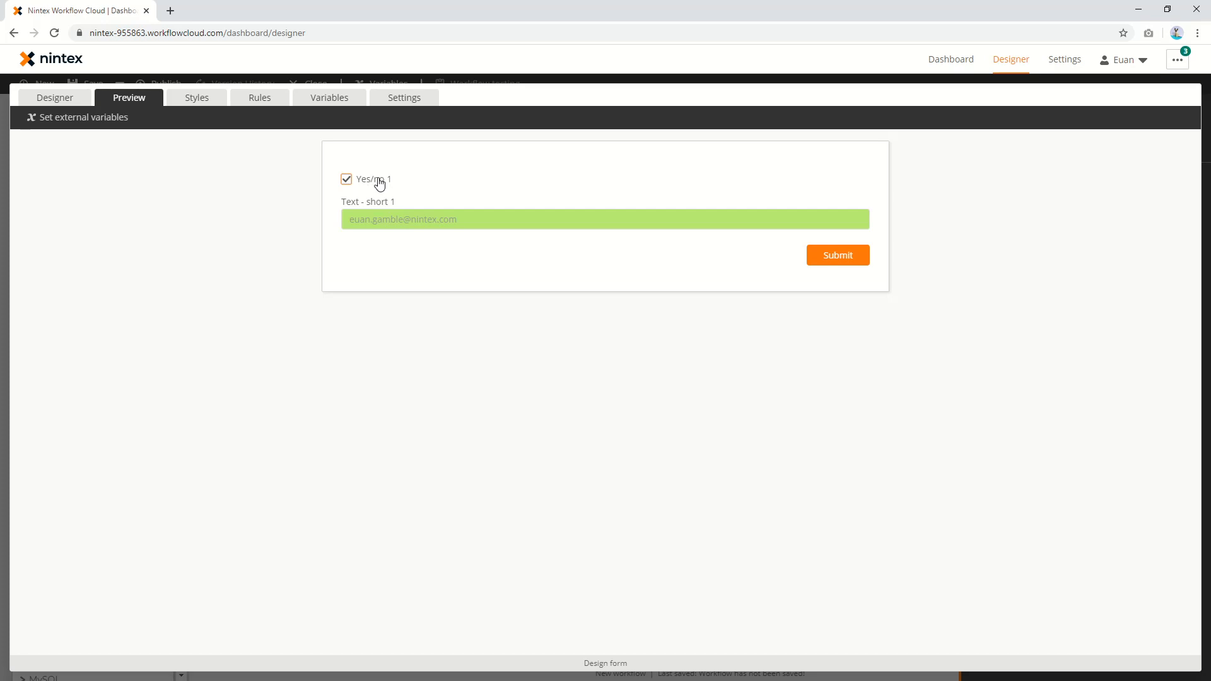